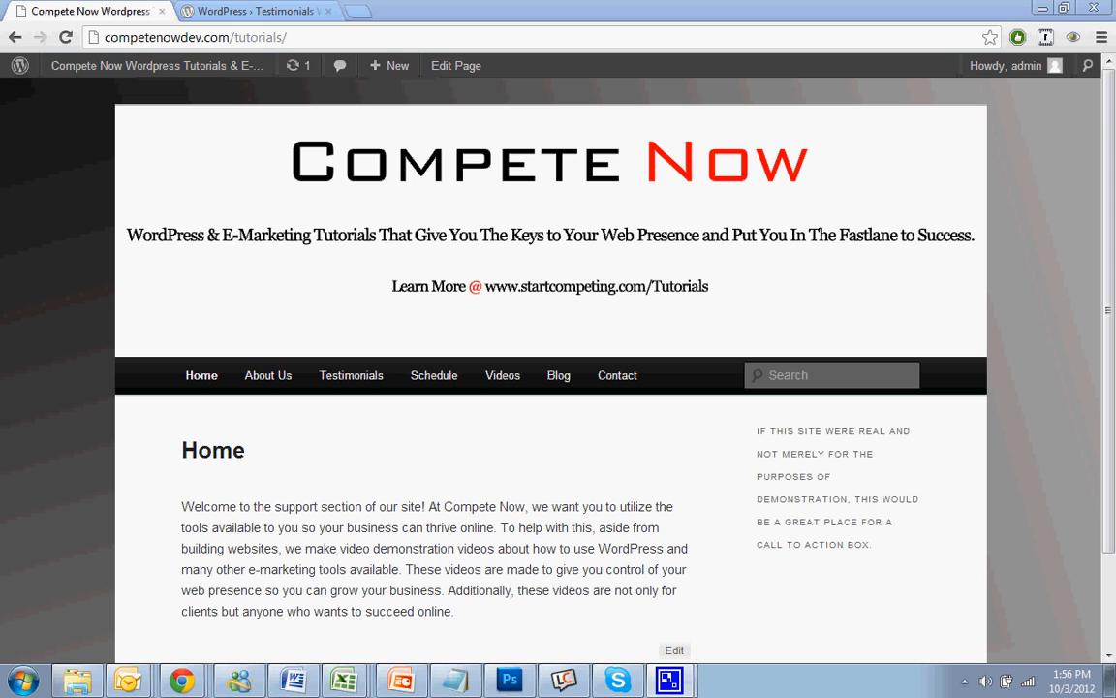
{"action": "mouse_move", "coordinate": [878, 568]}
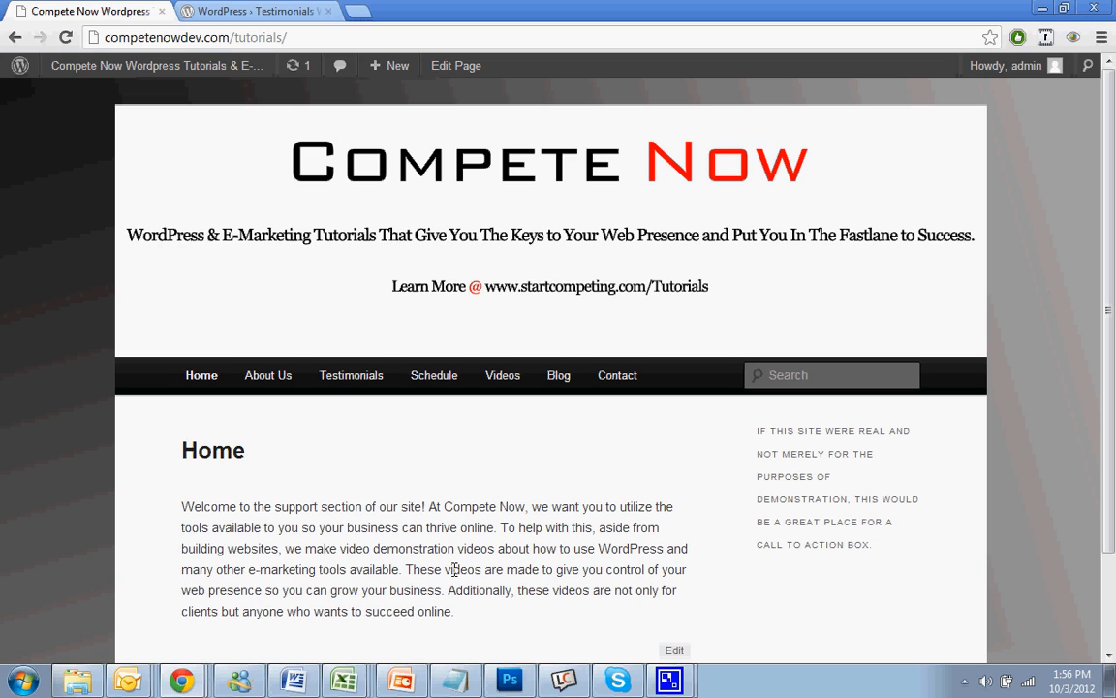
{"action": "mouse_move", "coordinate": [348, 113]}
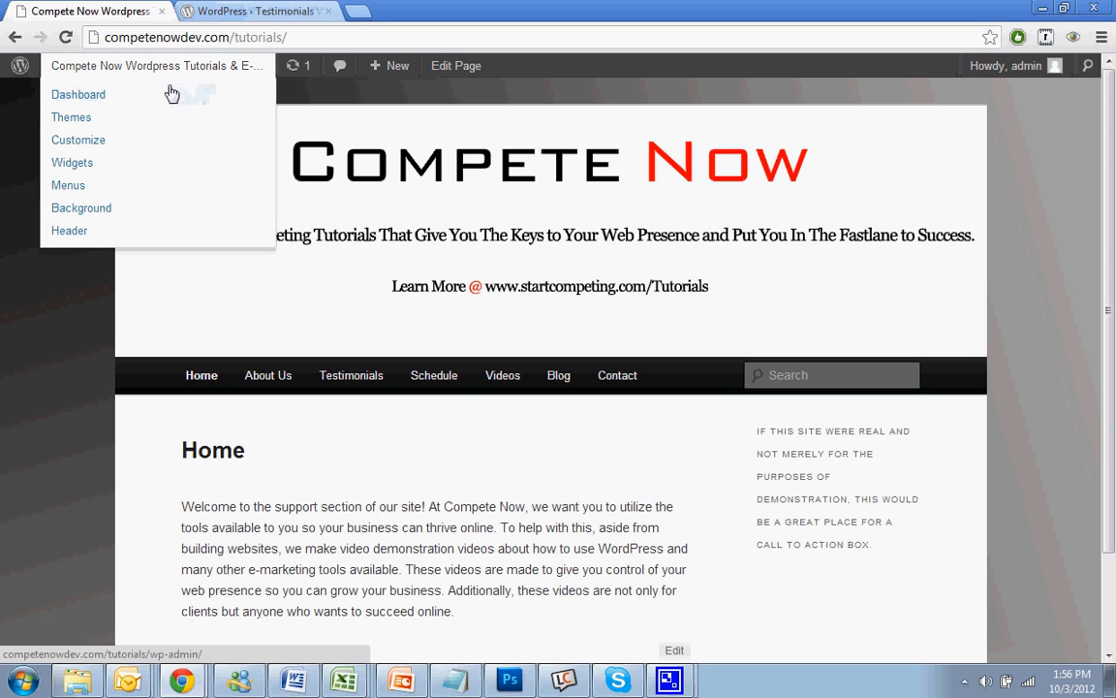
Step: Search new plugins for 'Testimonials Widget' and view its wordpress.org directory page
{"action": "left_click", "coordinate": [78, 94]}
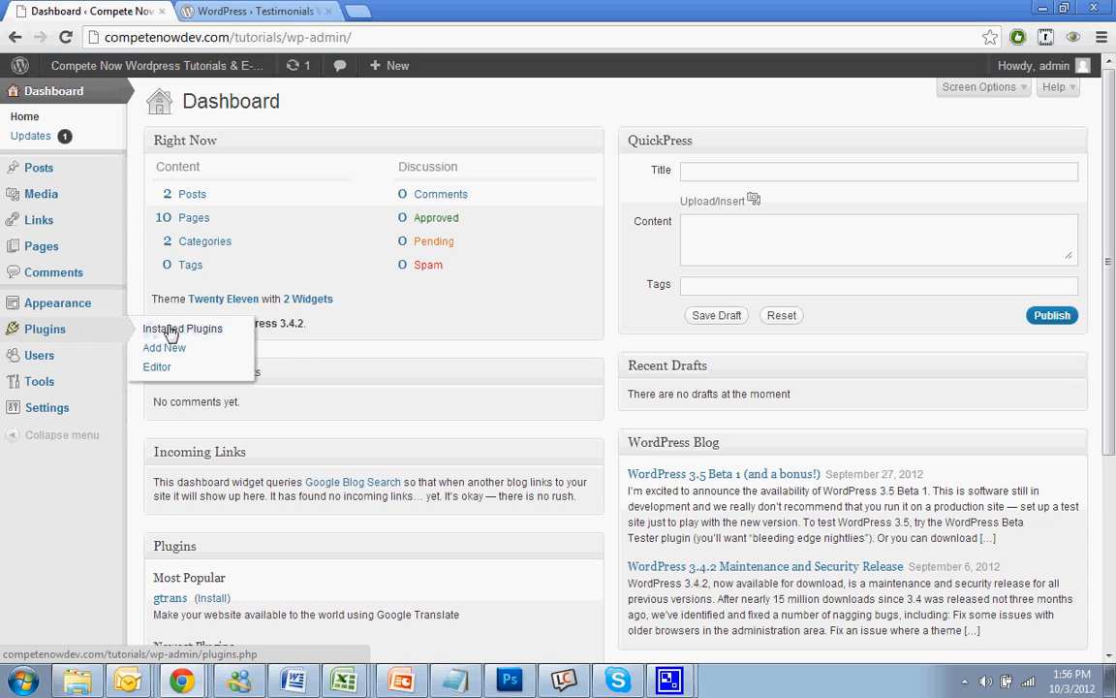
{"action": "left_click", "coordinate": [164, 346]}
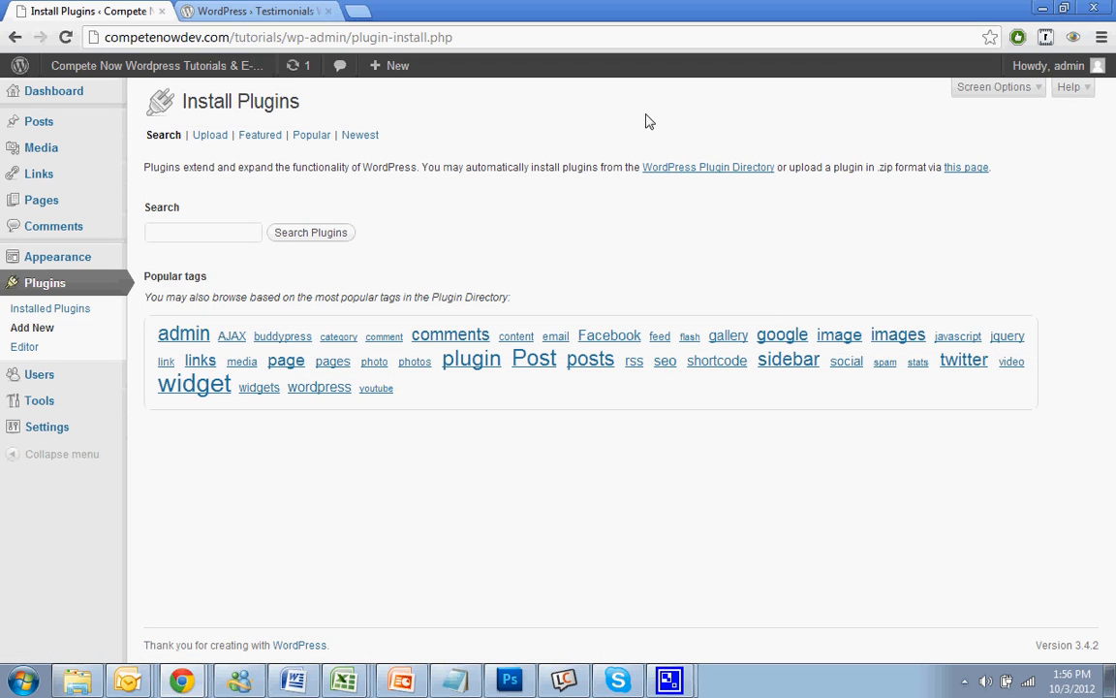
{"action": "type", "text": "Testimonials Widget"}
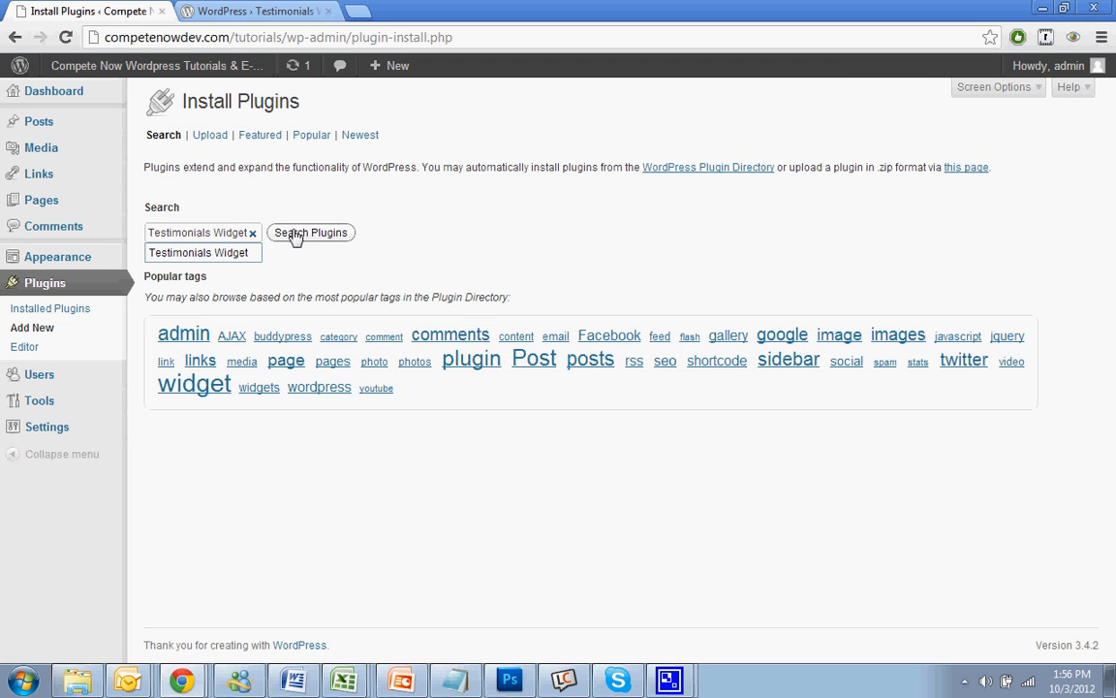
{"action": "left_click", "coordinate": [311, 231]}
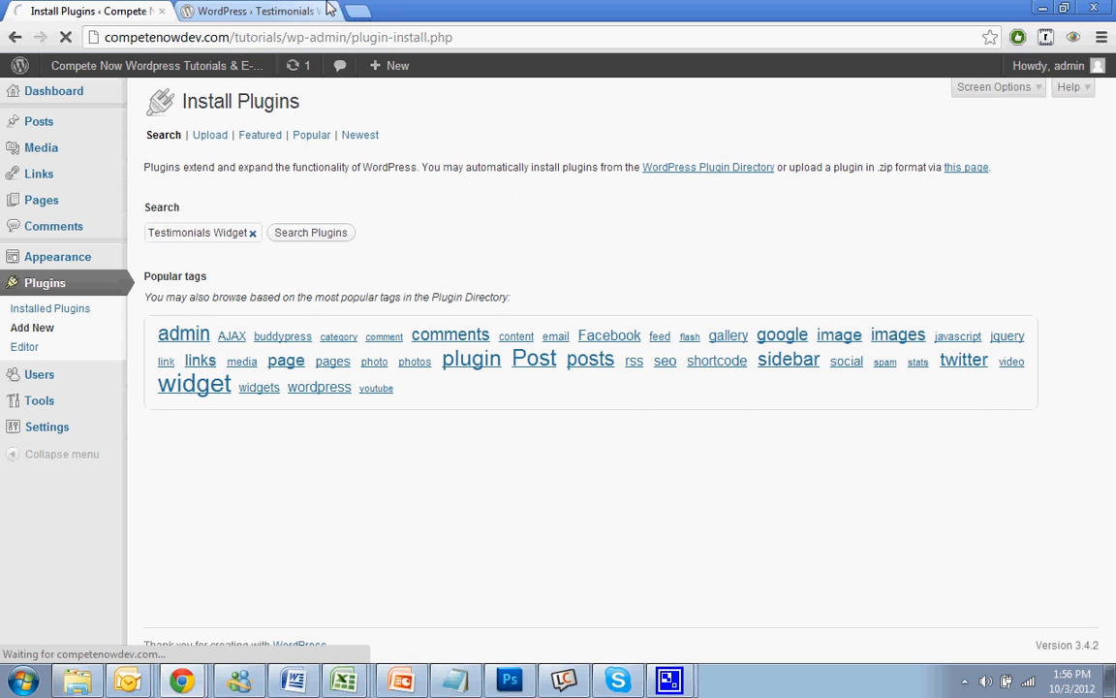
{"action": "left_click", "coordinate": [310, 232]}
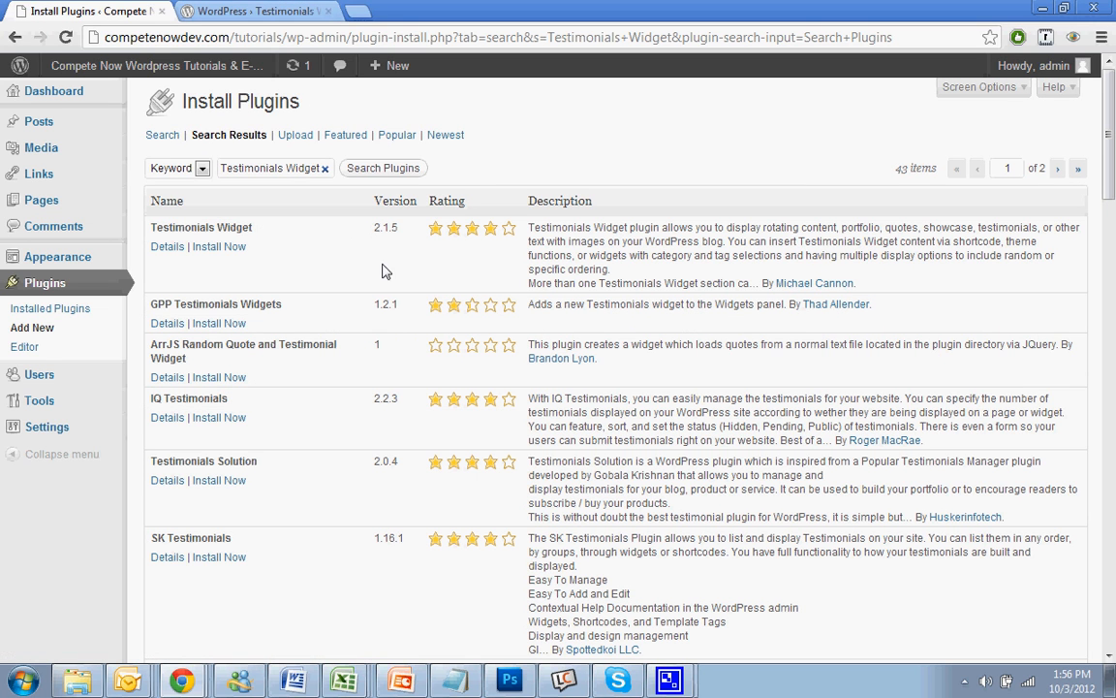
{"action": "mouse_move", "coordinate": [378, 8]}
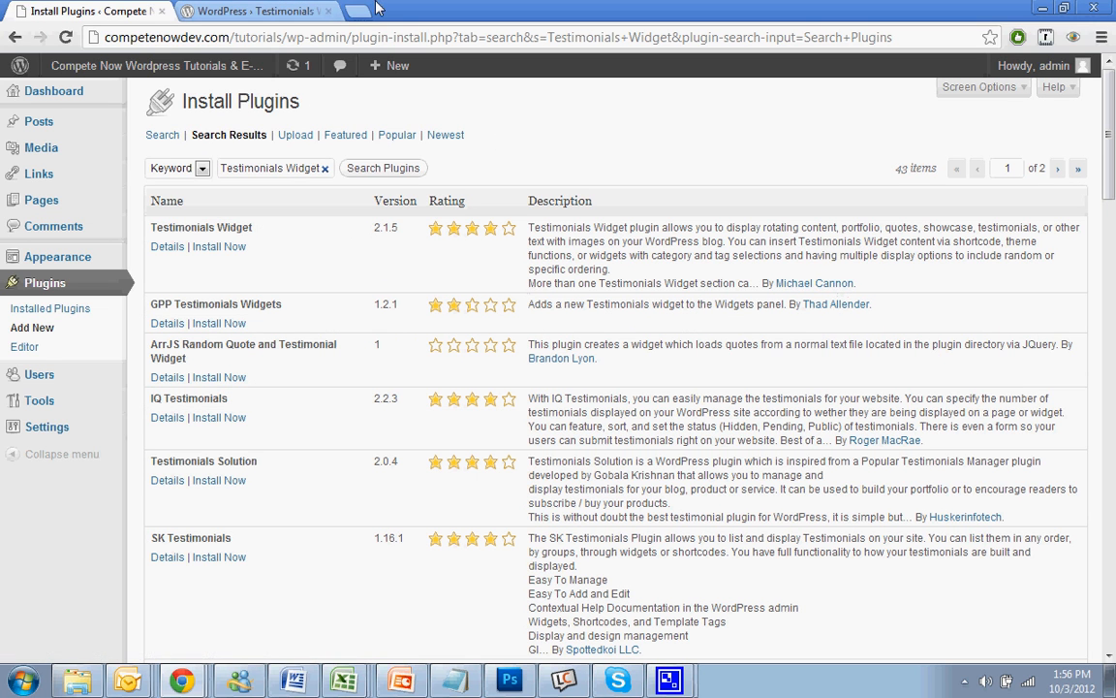
{"action": "left_click", "coordinate": [257, 11]}
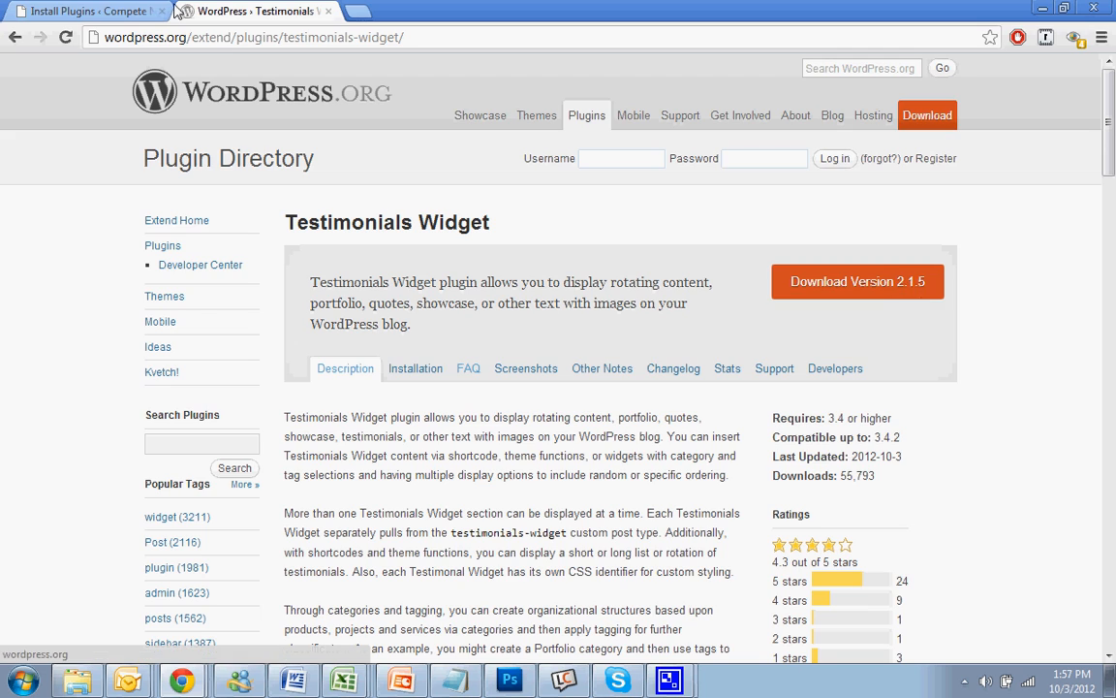
Step: Install Testimonials Widget 2.1.5, confirm the prompt, and activate the plugin
{"action": "left_click", "coordinate": [218, 246]}
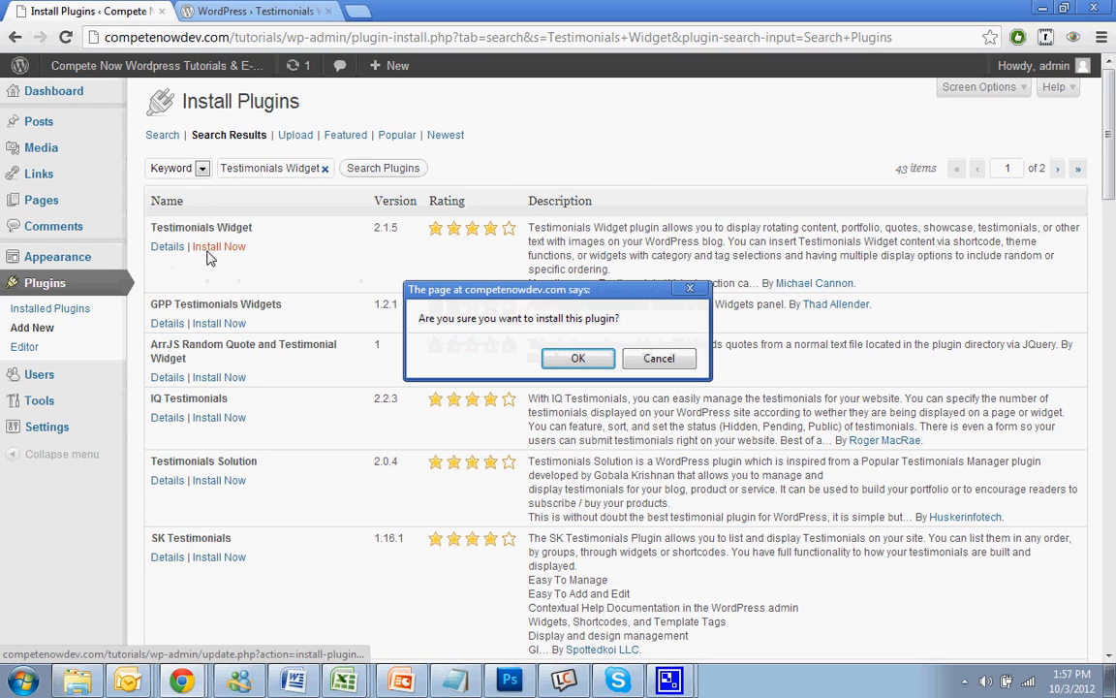
{"action": "left_click", "coordinate": [577, 357]}
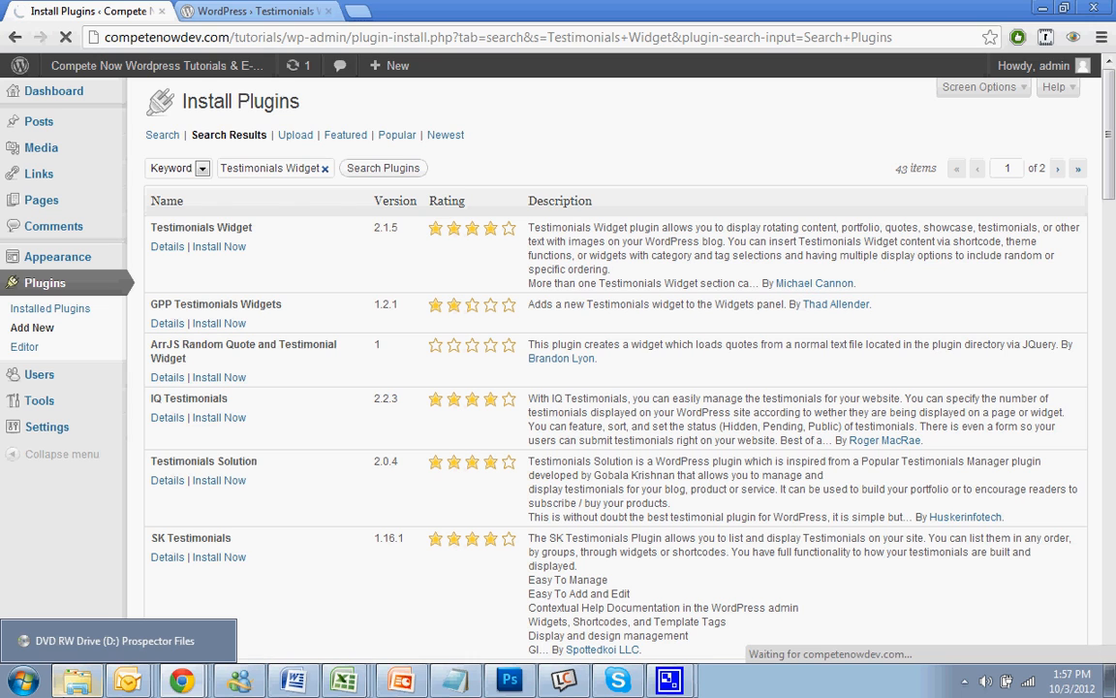
{"action": "left_click", "coordinate": [219, 246]}
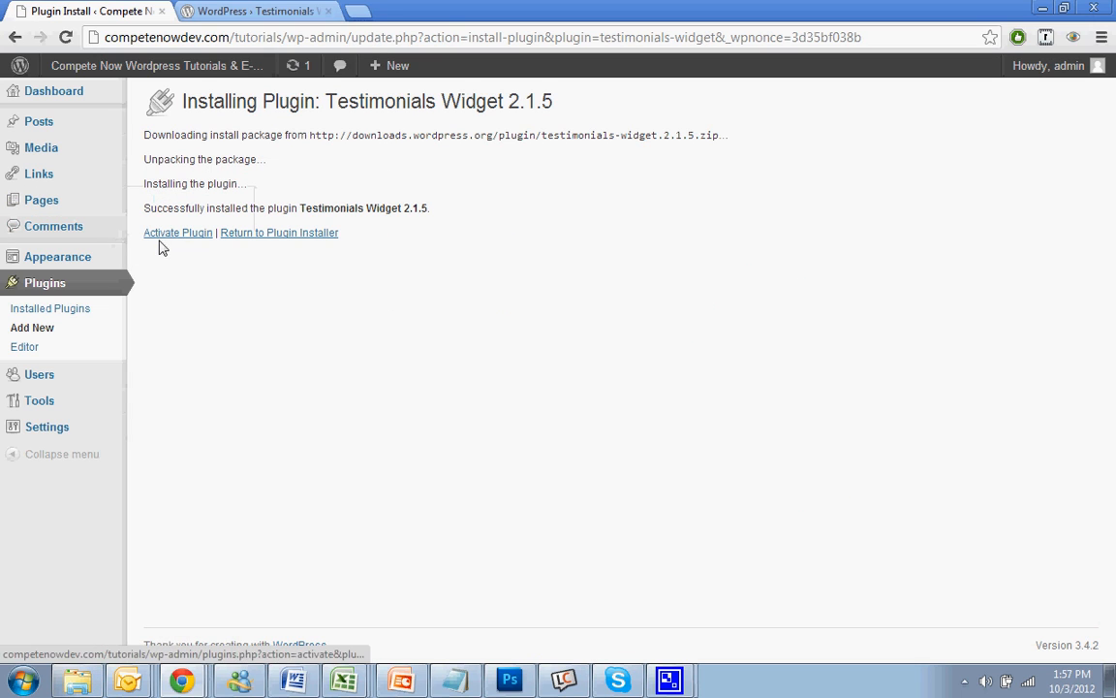
{"action": "left_click", "coordinate": [177, 233]}
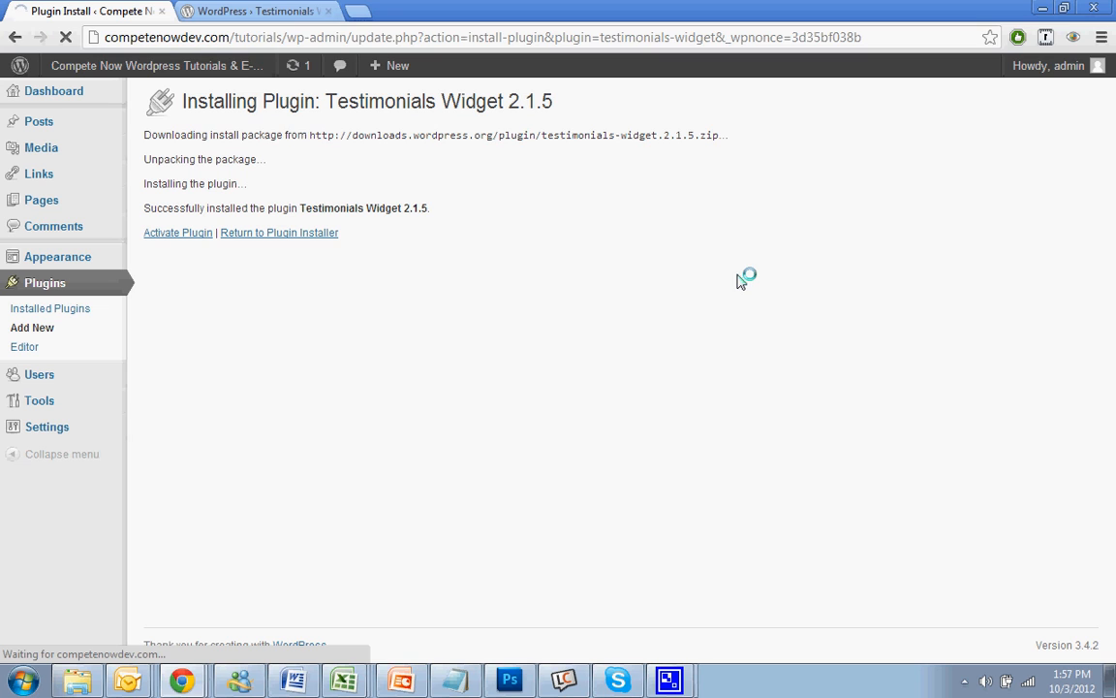
{"action": "left_click", "coordinate": [177, 233]}
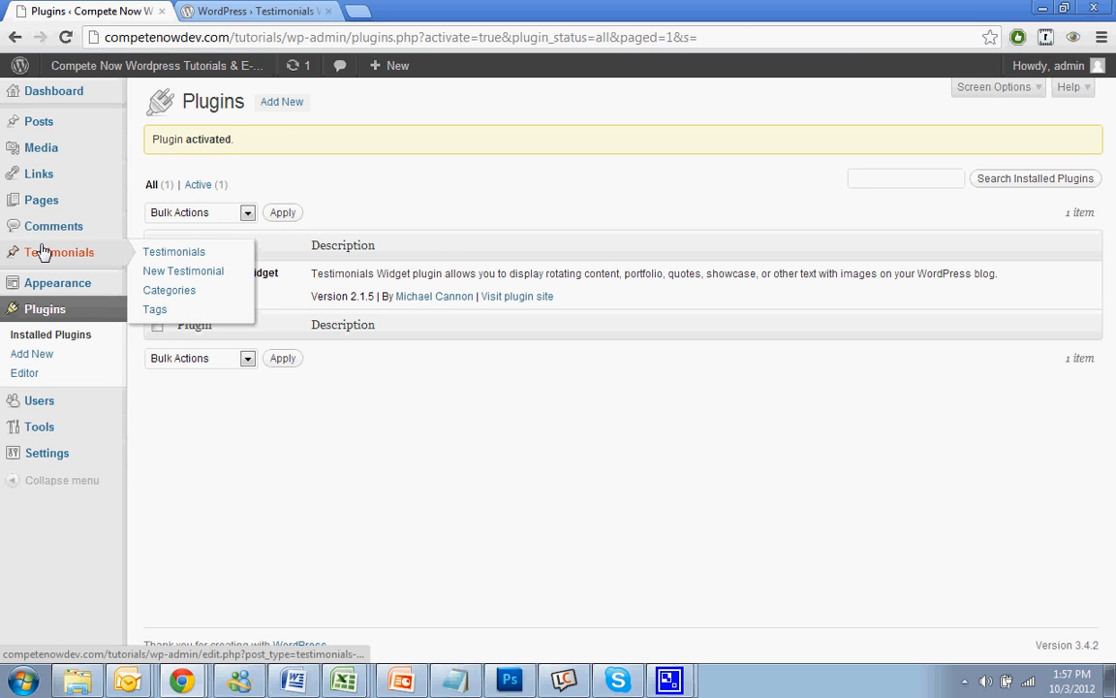
{"action": "left_click", "coordinate": [183, 270]}
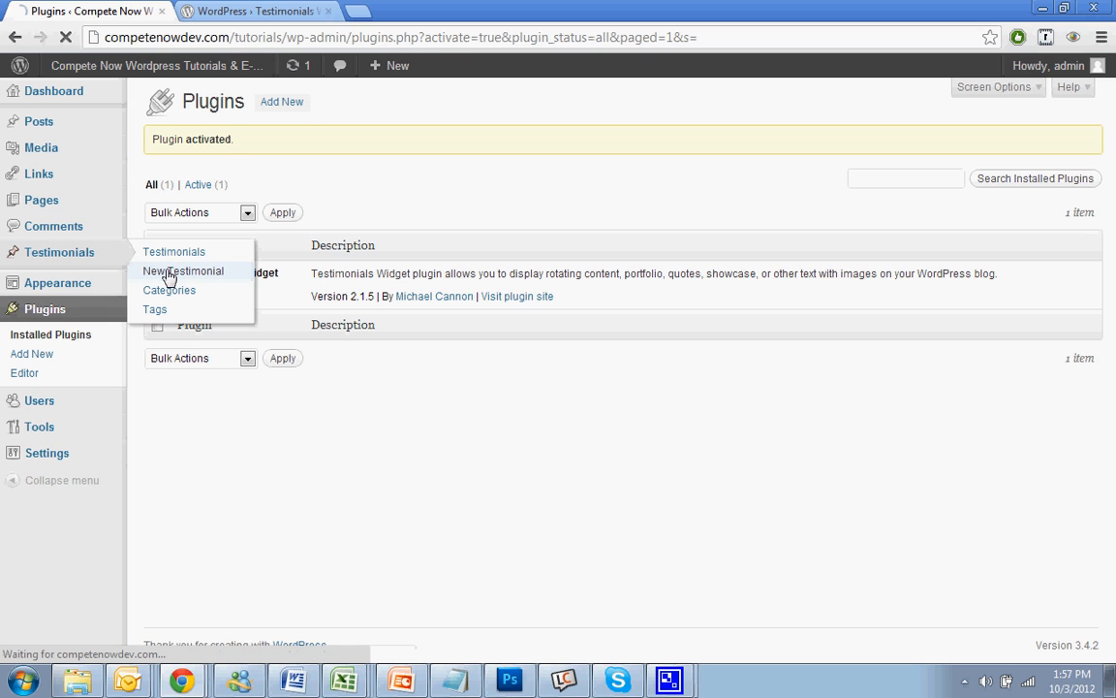
Step: Create a new testimonial titled '- Steve' in the testimonial category
{"action": "left_click", "coordinate": [183, 271]}
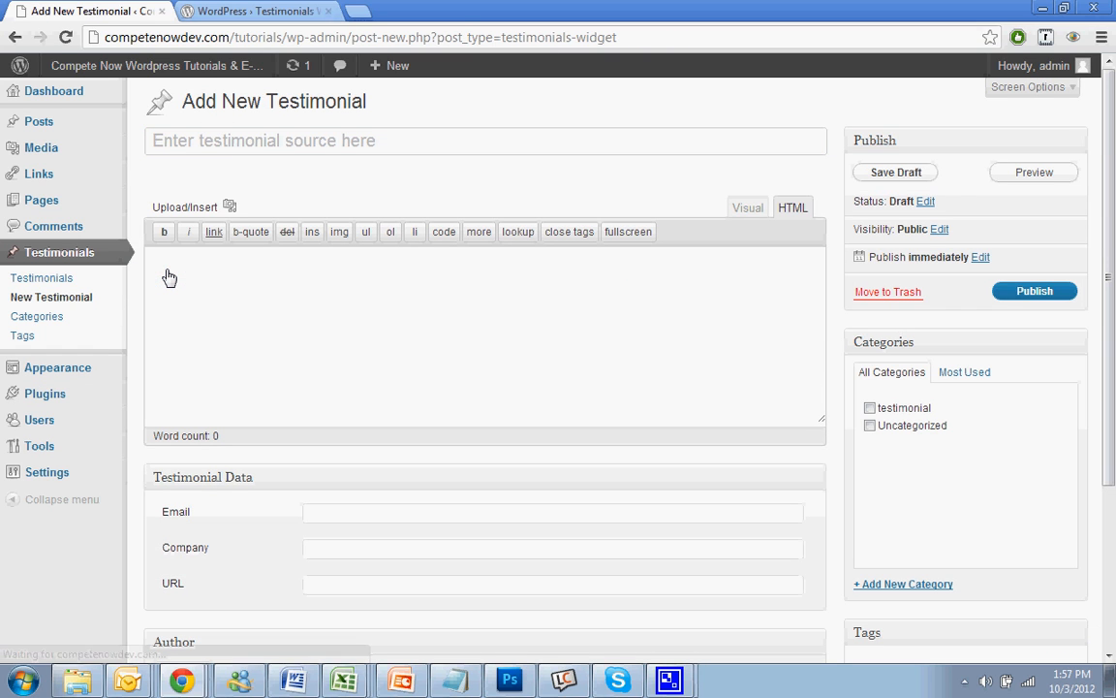
{"action": "scroll", "scroll_direction": "down", "scroll_amount": 3}
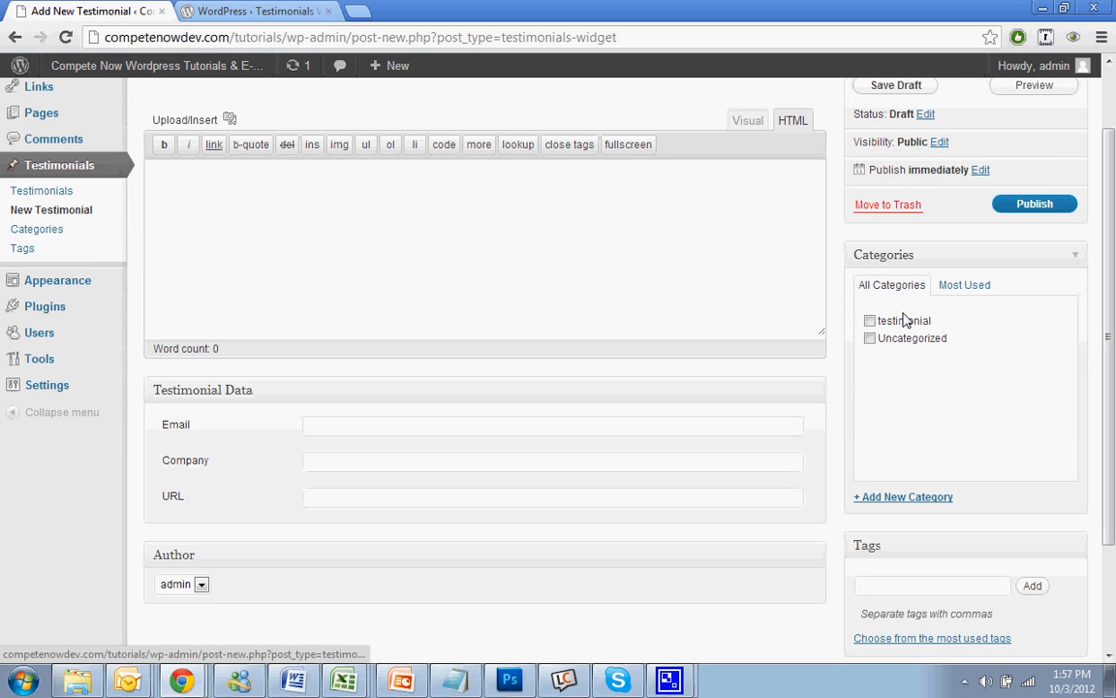
{"action": "left_click", "coordinate": [869, 320]}
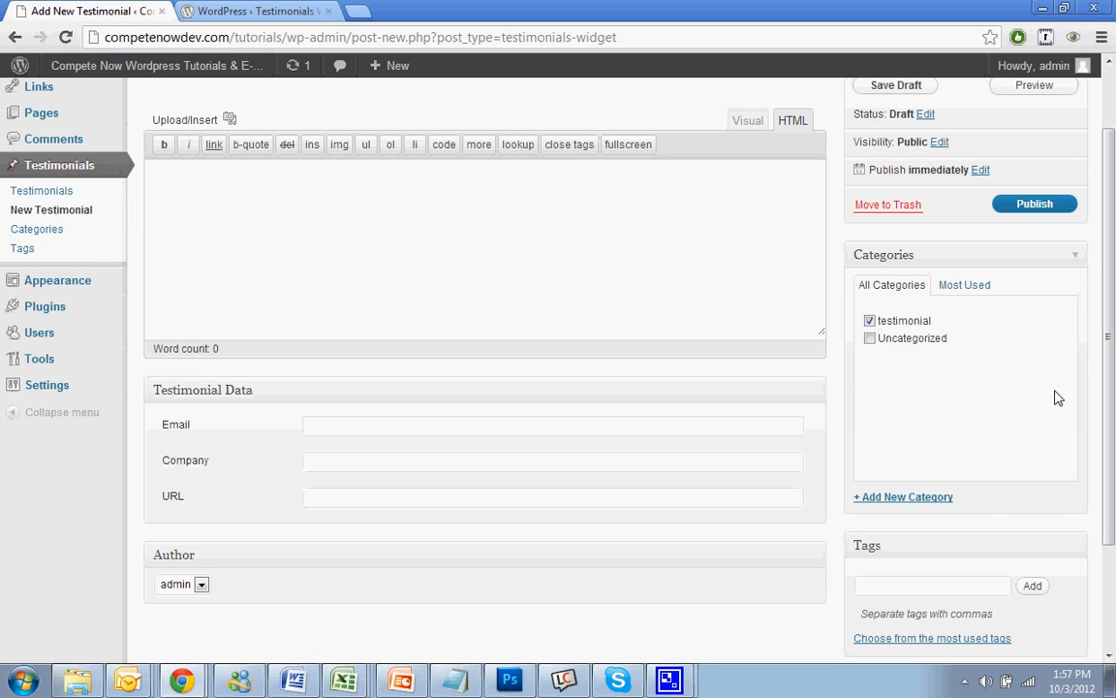
{"action": "mouse_move", "coordinate": [917, 520]}
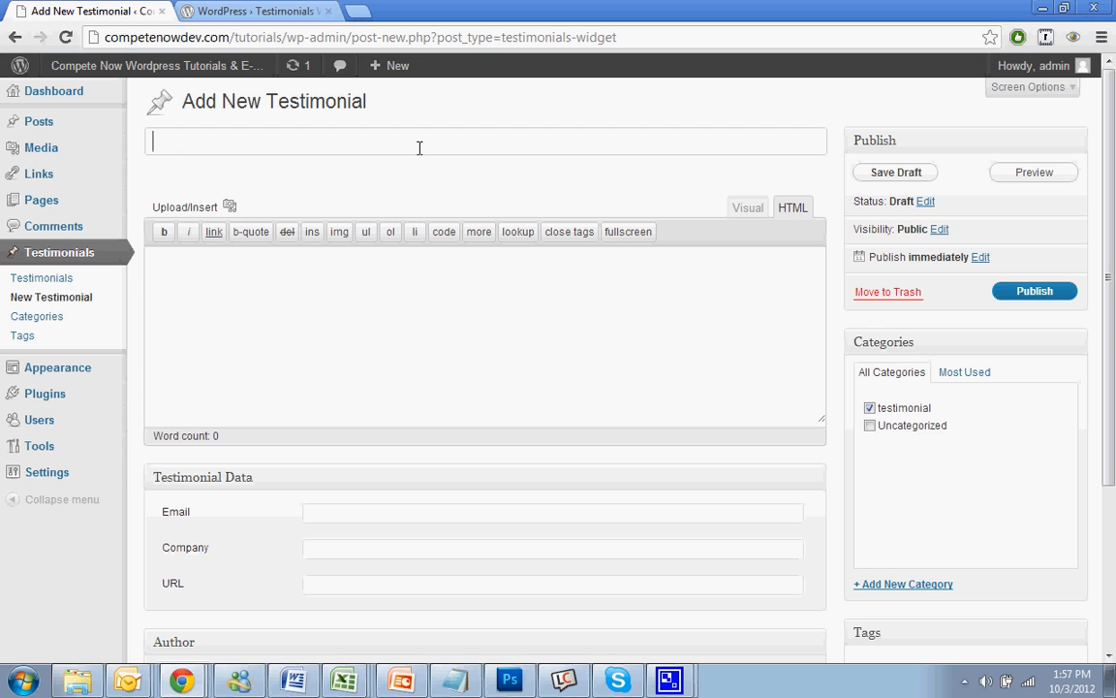
{"action": "type", "text": "-"}
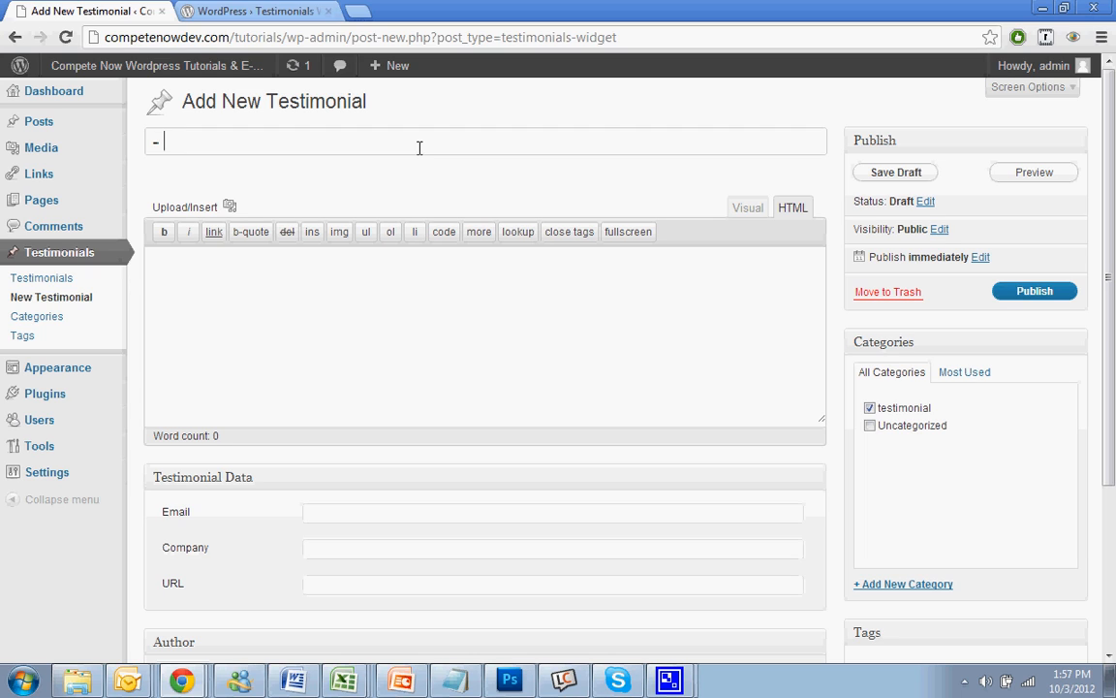
{"action": "type", "text": "Ste"}
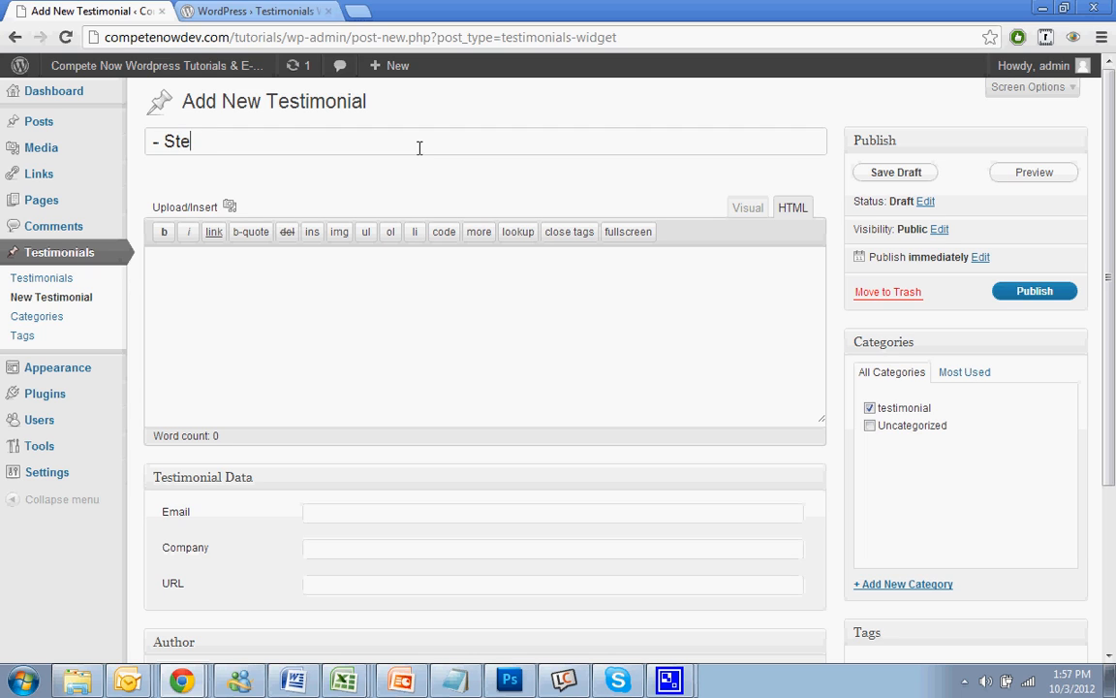
{"action": "type", "text": "ve"}
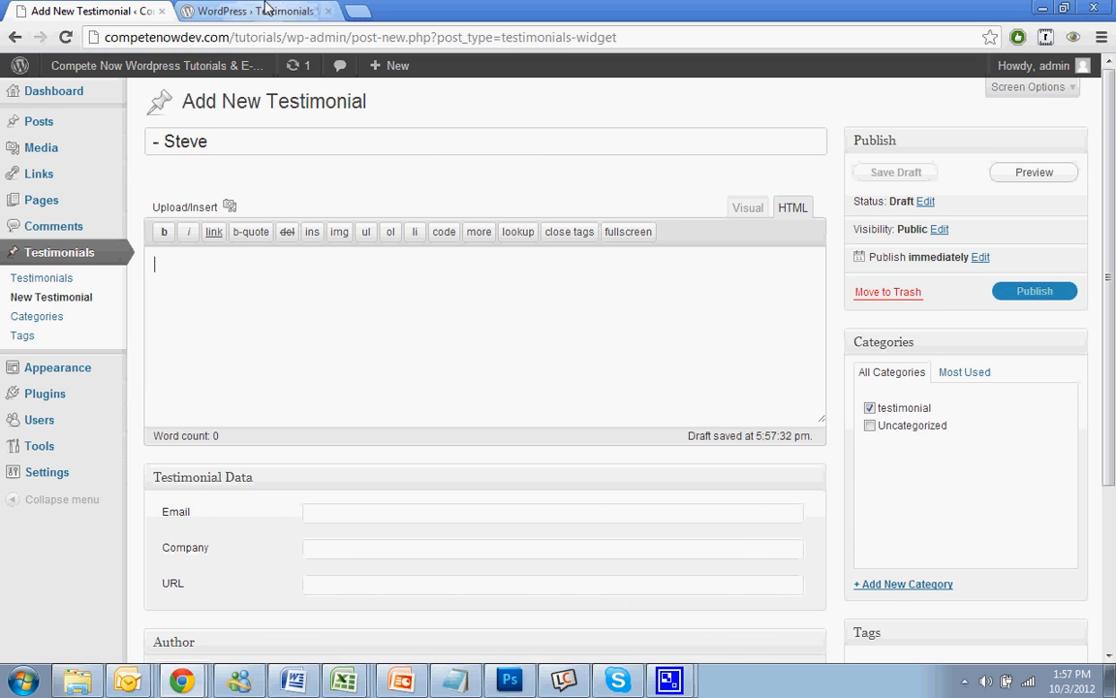
Step: Put the wordpress.org plugin description into Steve's testimonial body in quotes and publish it
{"action": "left_click", "coordinate": [254, 11]}
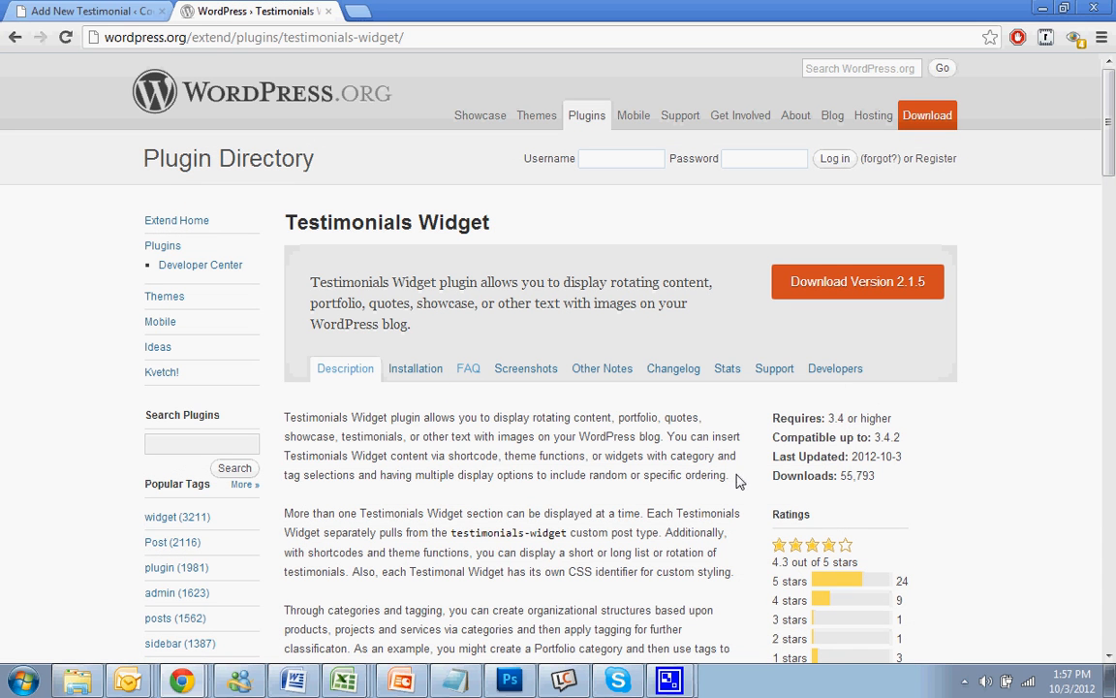
{"action": "left_click_drag", "start_coordinate": [285, 418], "coordinate": [727, 475]}
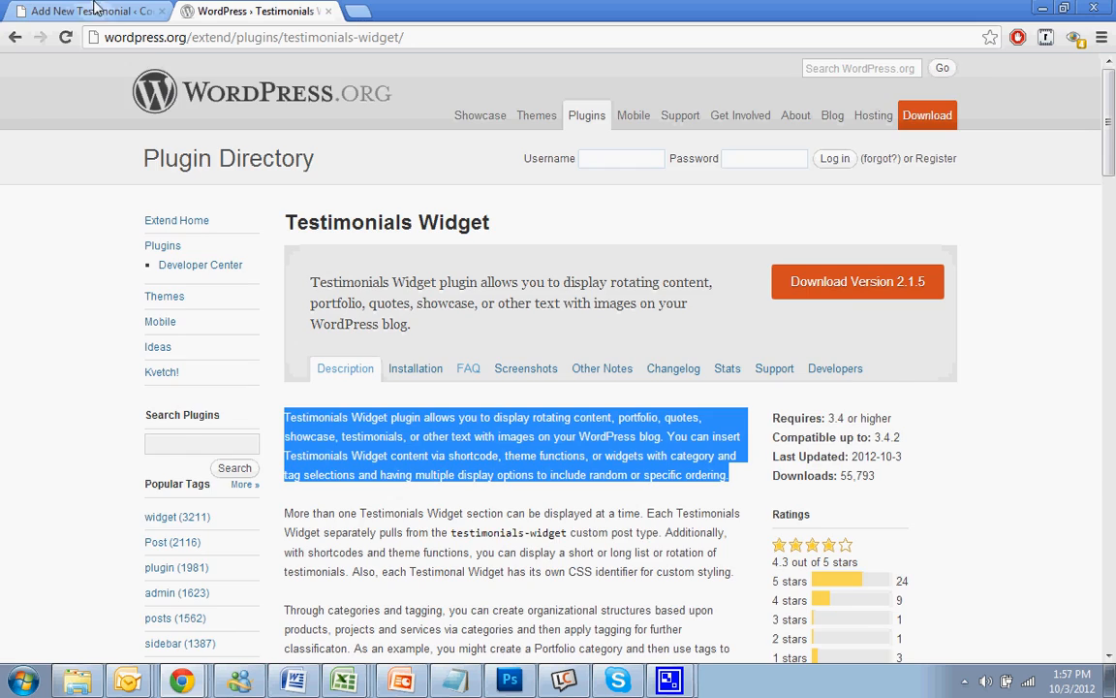
{"action": "left_click", "coordinate": [87, 11]}
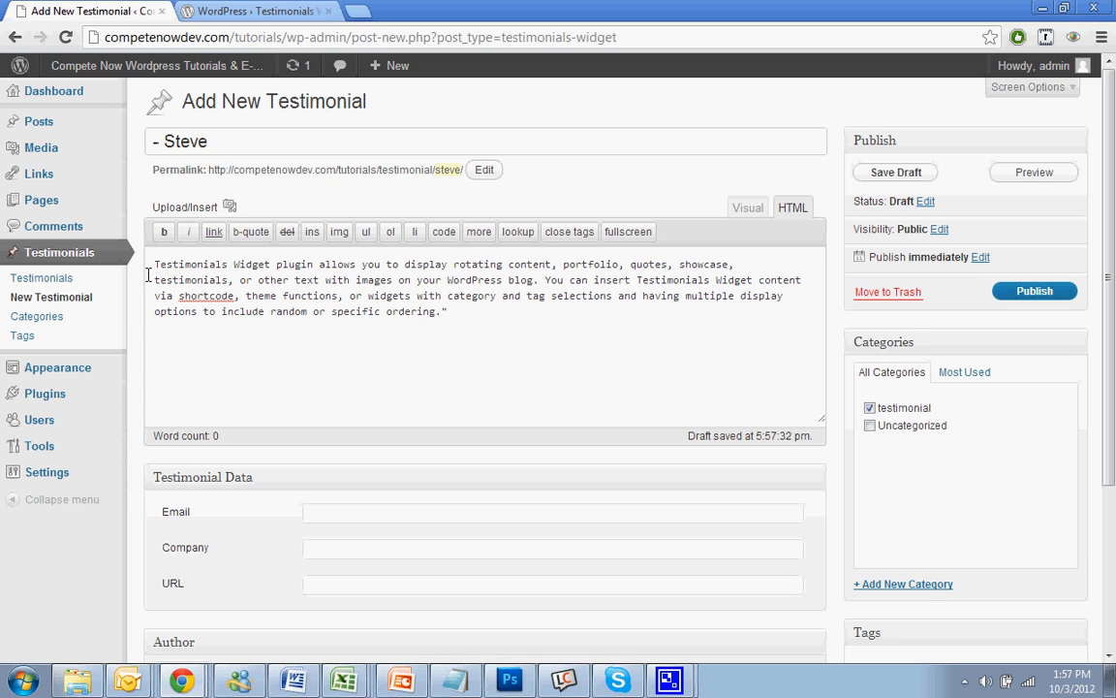
{"action": "scroll", "scroll_direction": "down", "scroll_amount": 3}
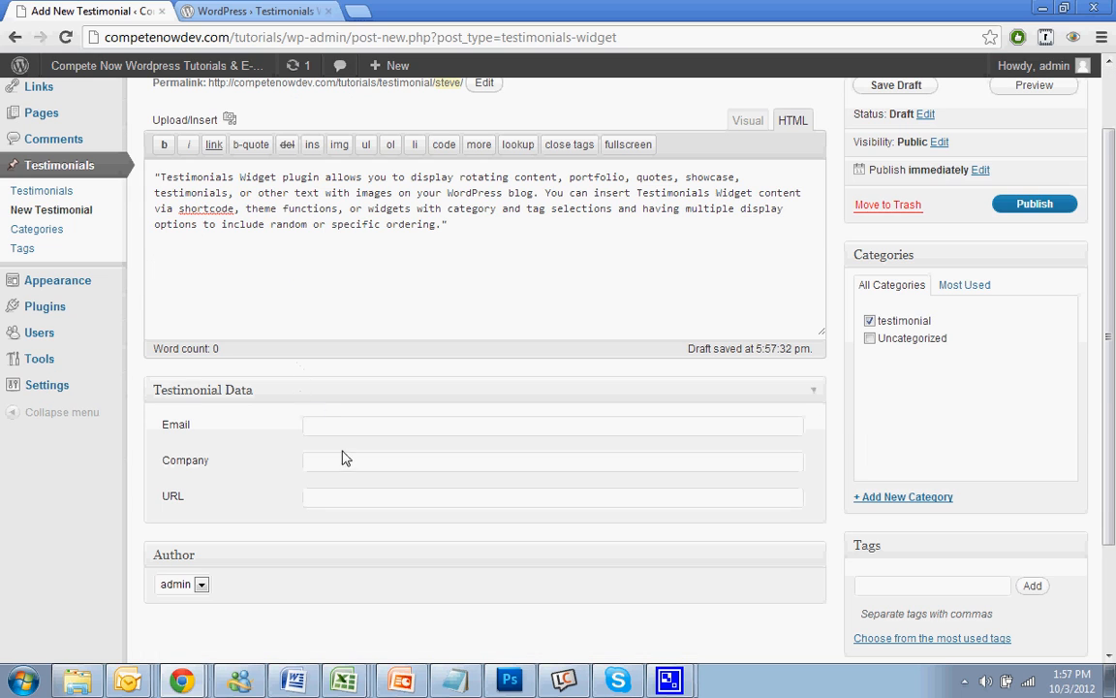
{"action": "left_click", "coordinate": [553, 461]}
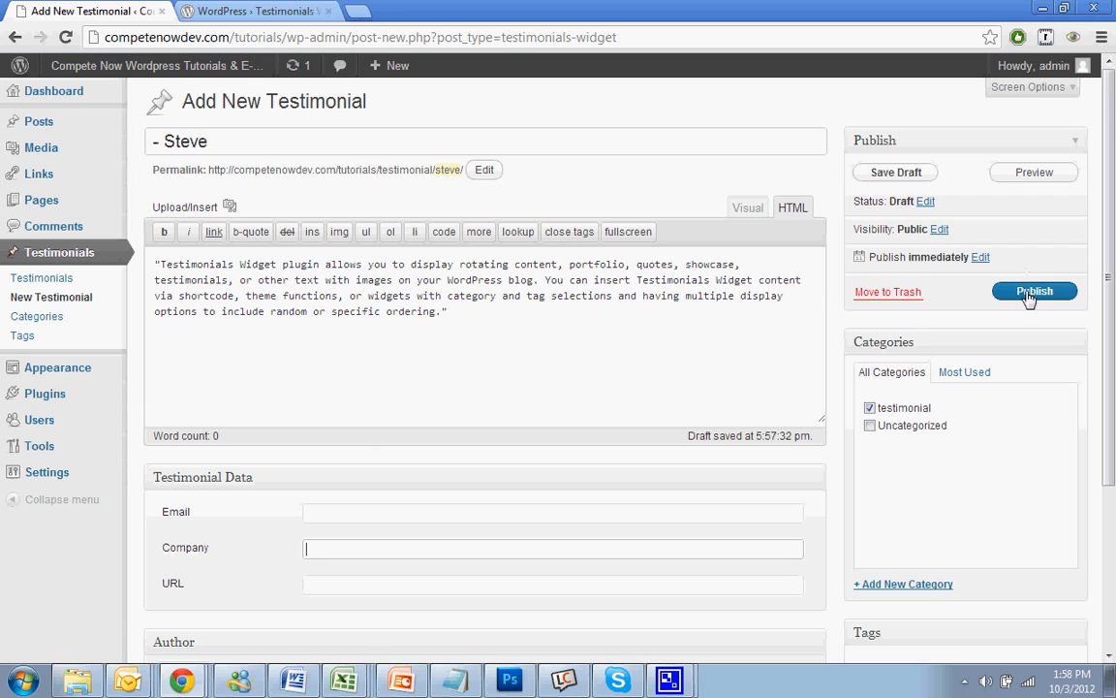
{"action": "left_click", "coordinate": [1034, 290]}
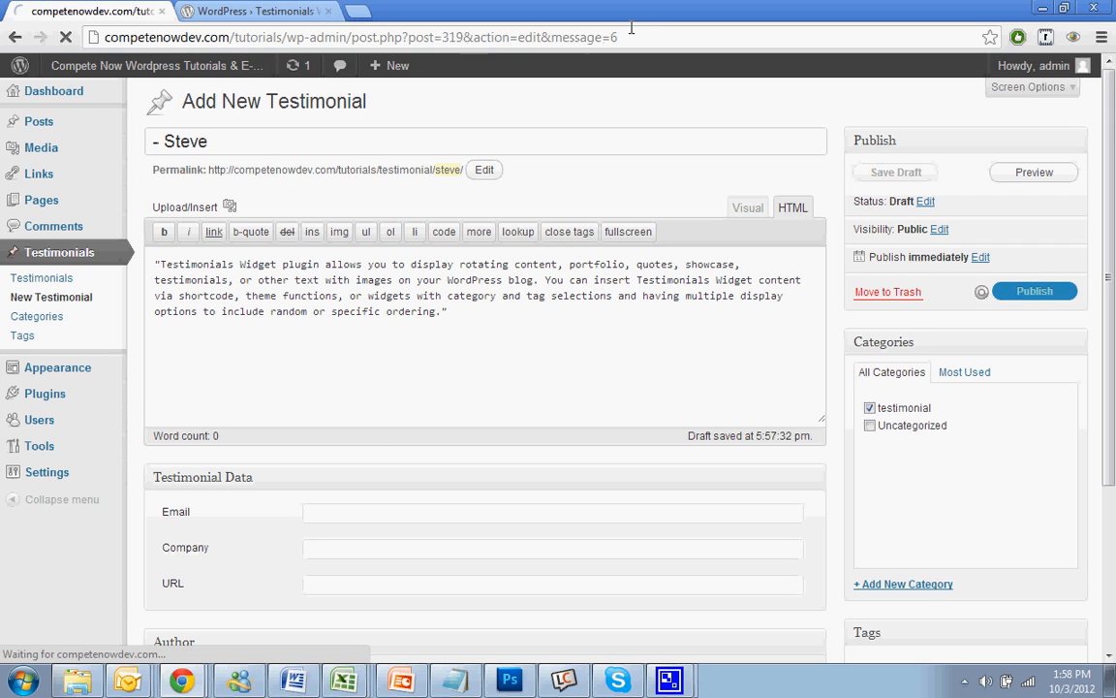
{"action": "left_click", "coordinate": [1033, 291]}
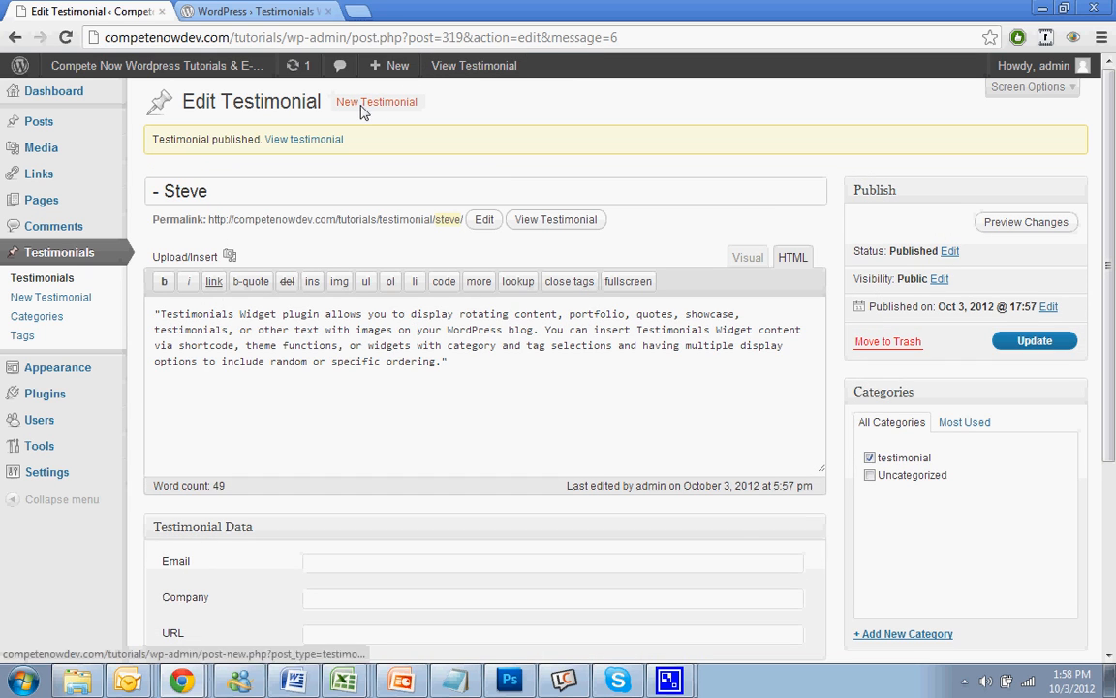
Step: Start a testimonial titled '- Bob' with the plugin page's categories-and-tagging passage
{"action": "left_click", "coordinate": [376, 101]}
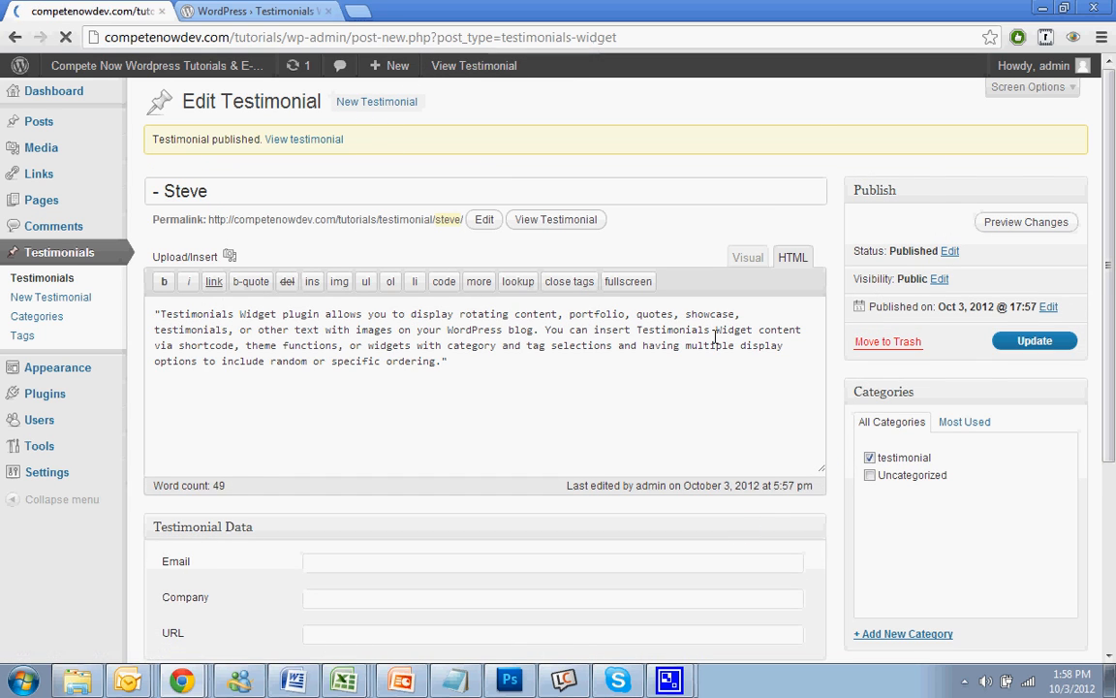
{"action": "left_click", "coordinate": [50, 296]}
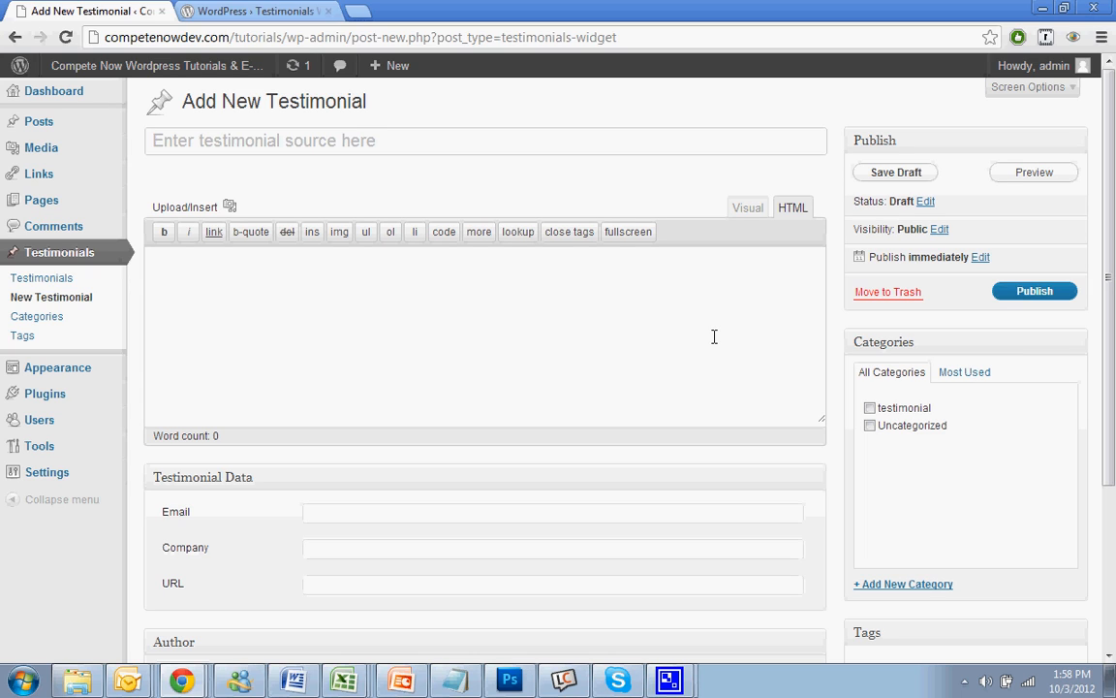
{"action": "type", "text": "- Bob"}
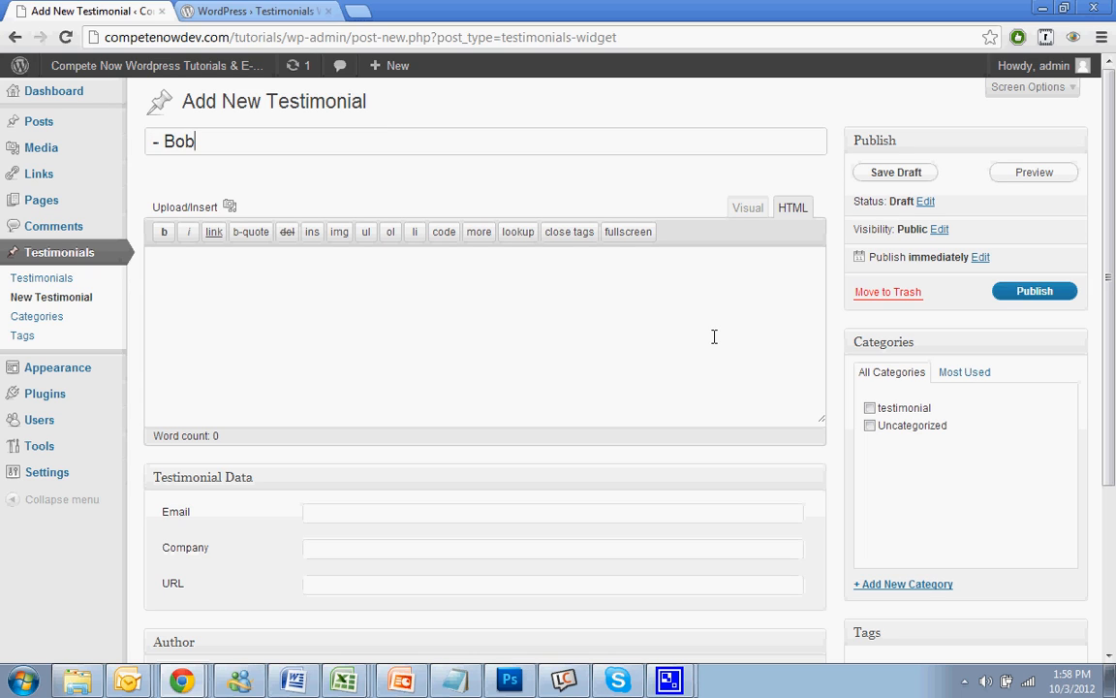
{"action": "left_click", "coordinate": [255, 11]}
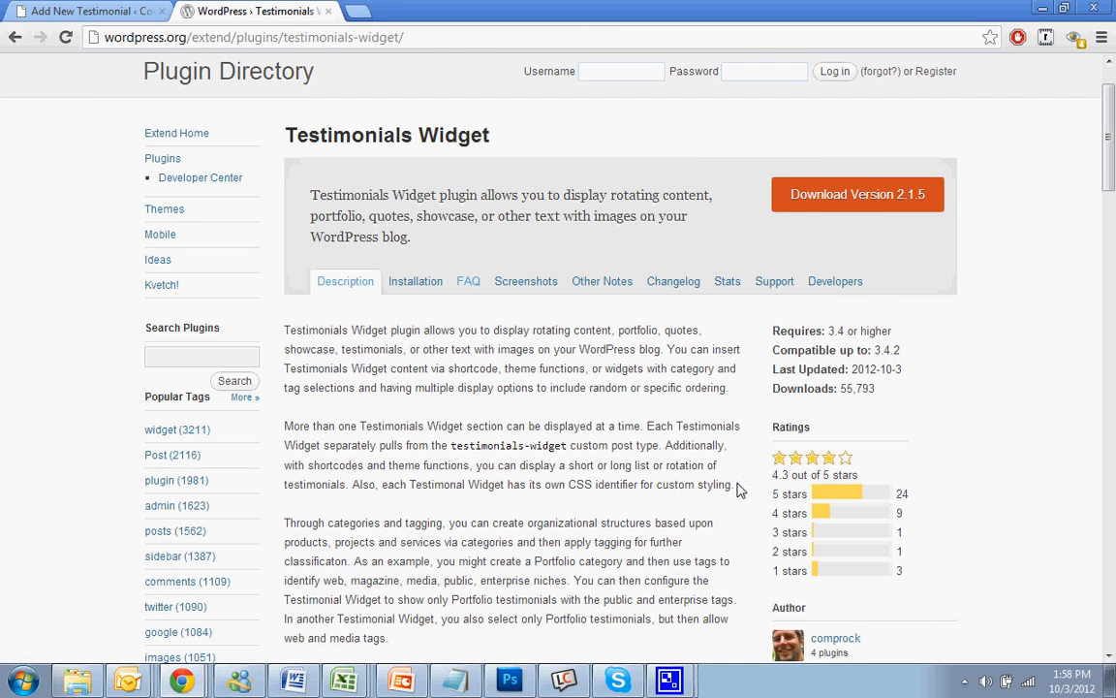
{"action": "scroll", "scroll_direction": "down", "scroll_amount": 3}
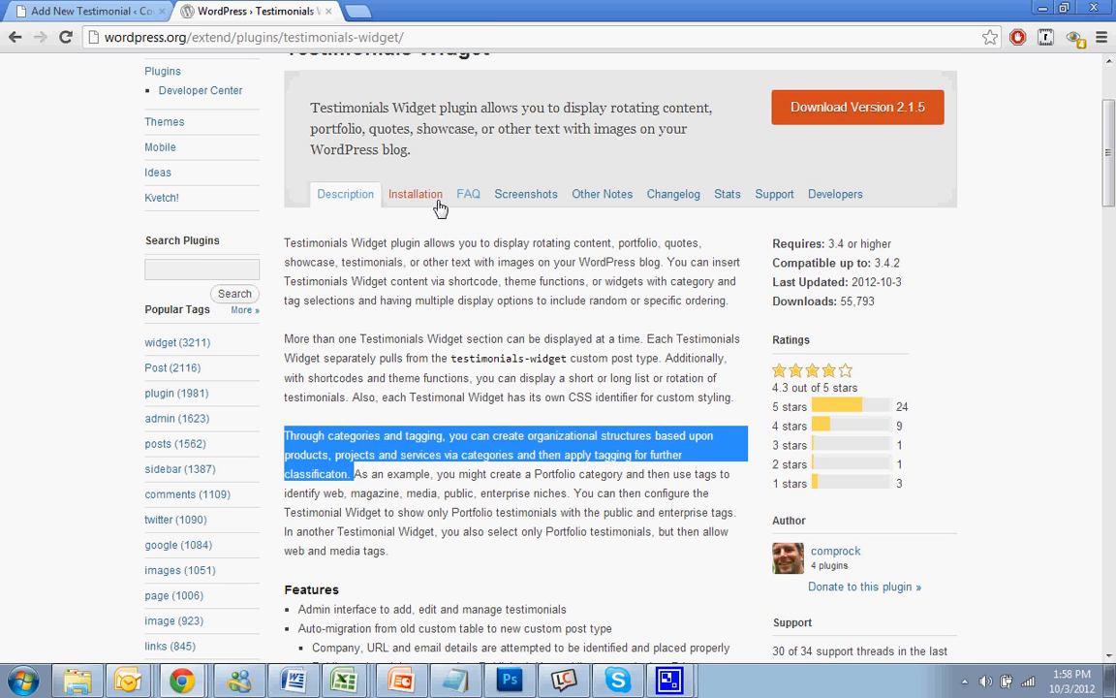
{"action": "left_click", "coordinate": [87, 11]}
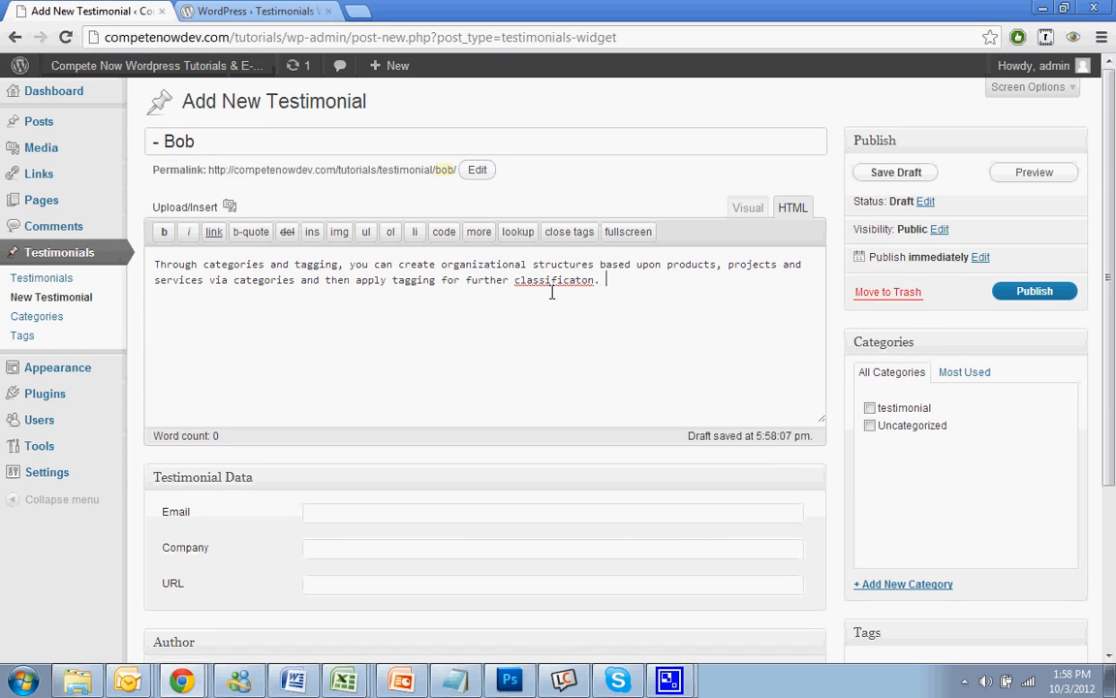
Step: File Bob's testimonial under testimonial, publish it, then add quotes and update
{"action": "left_click", "coordinate": [869, 407]}
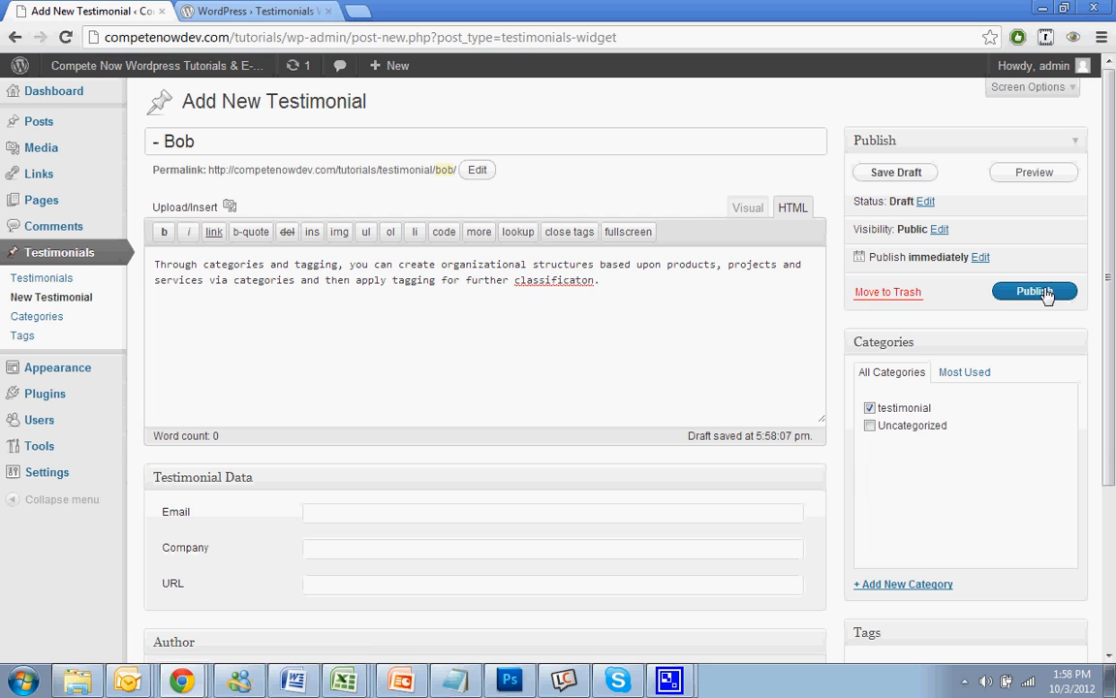
{"action": "left_click", "coordinate": [1034, 291]}
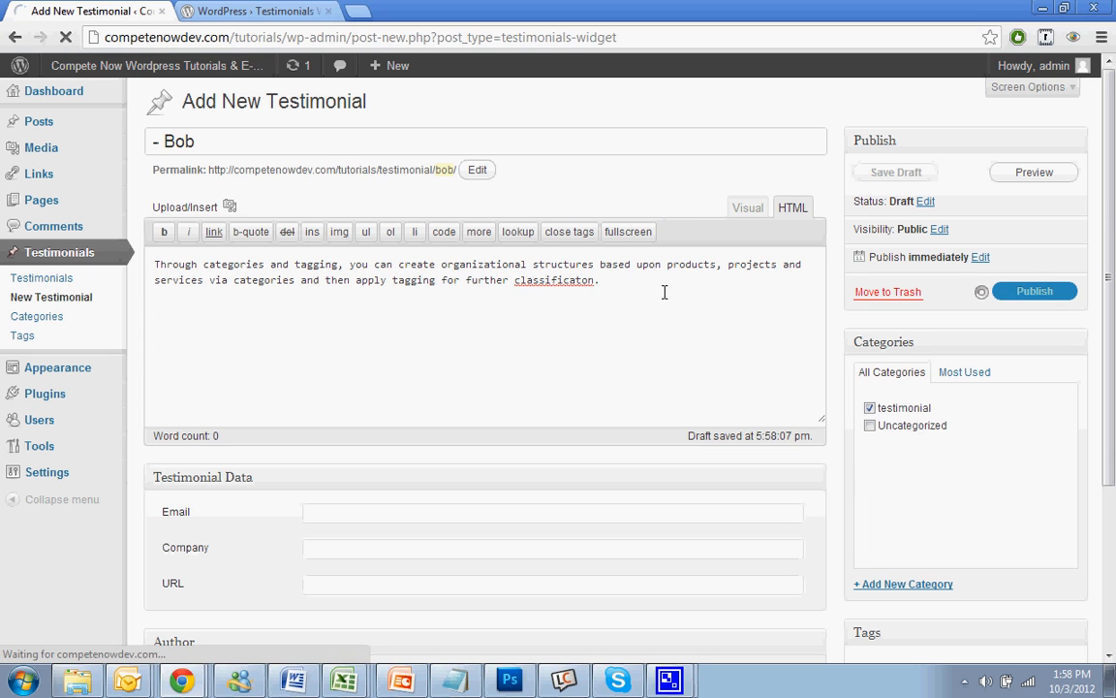
{"action": "left_click", "coordinate": [1034, 291]}
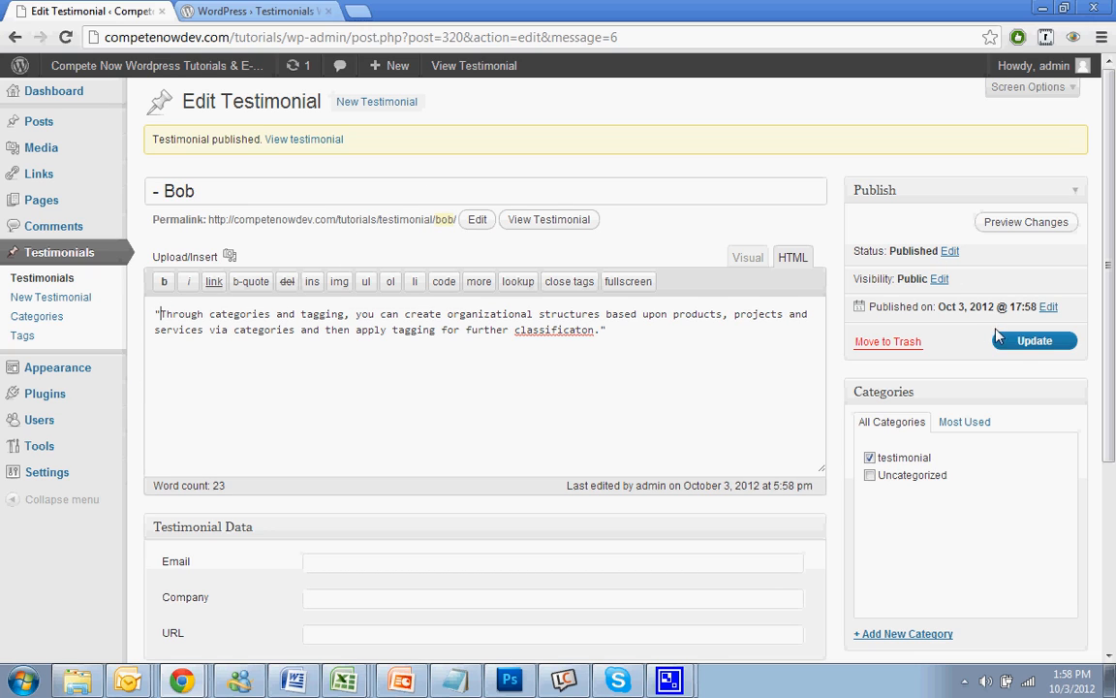
{"action": "left_click", "coordinate": [1034, 340]}
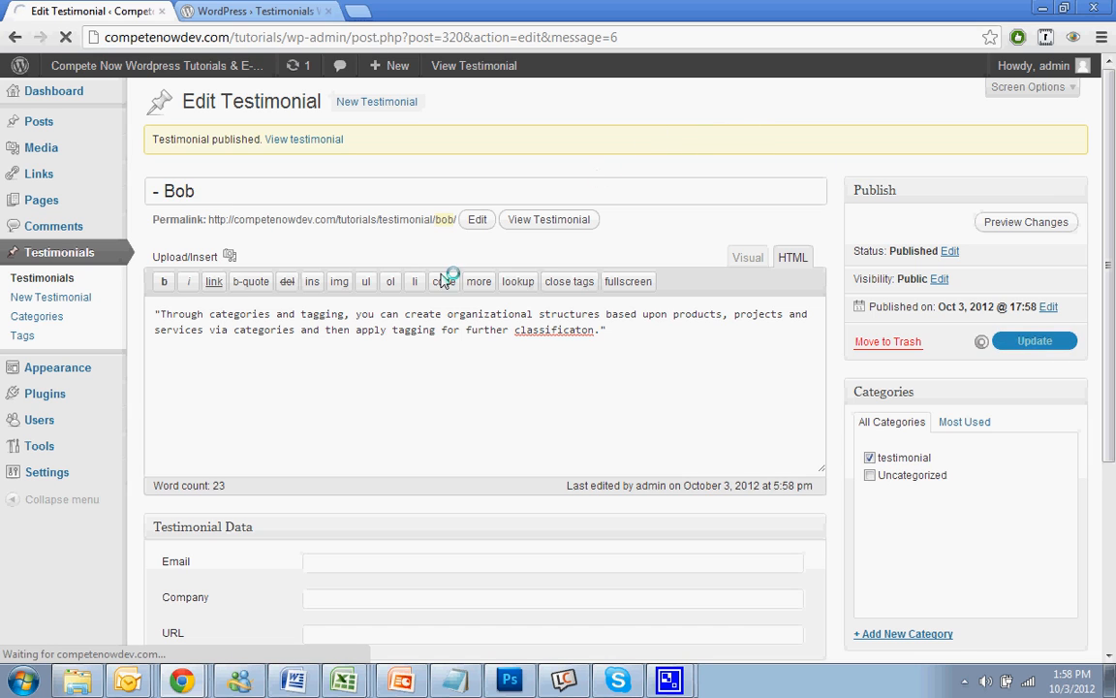
{"action": "mouse_move", "coordinate": [57, 367]}
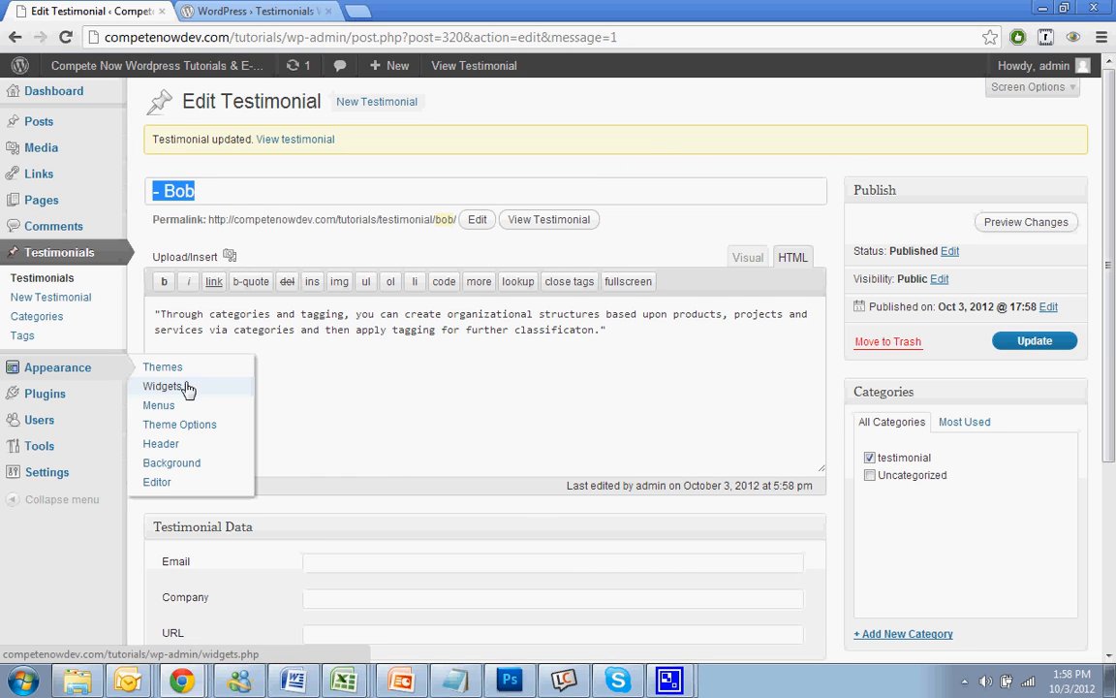
Step: Expand the Main Sidebar's Testimonials widget and review its Advanced random-order and refresh settings
{"action": "left_click", "coordinate": [163, 386]}
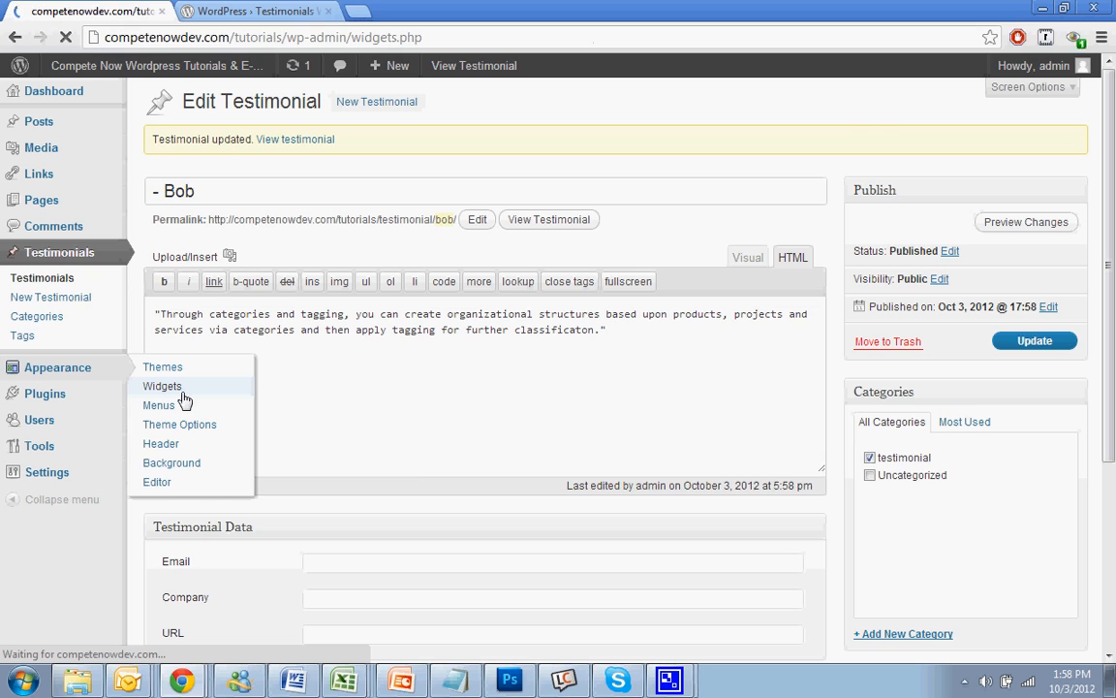
{"action": "left_click", "coordinate": [162, 385]}
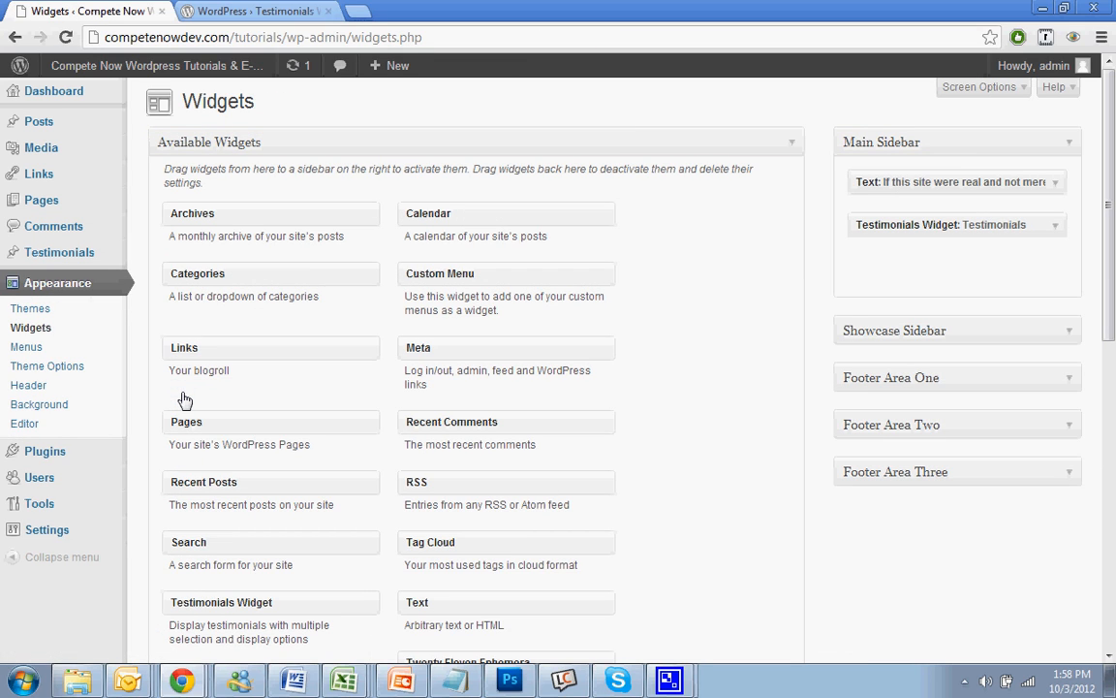
{"action": "mouse_move", "coordinate": [268, 591]}
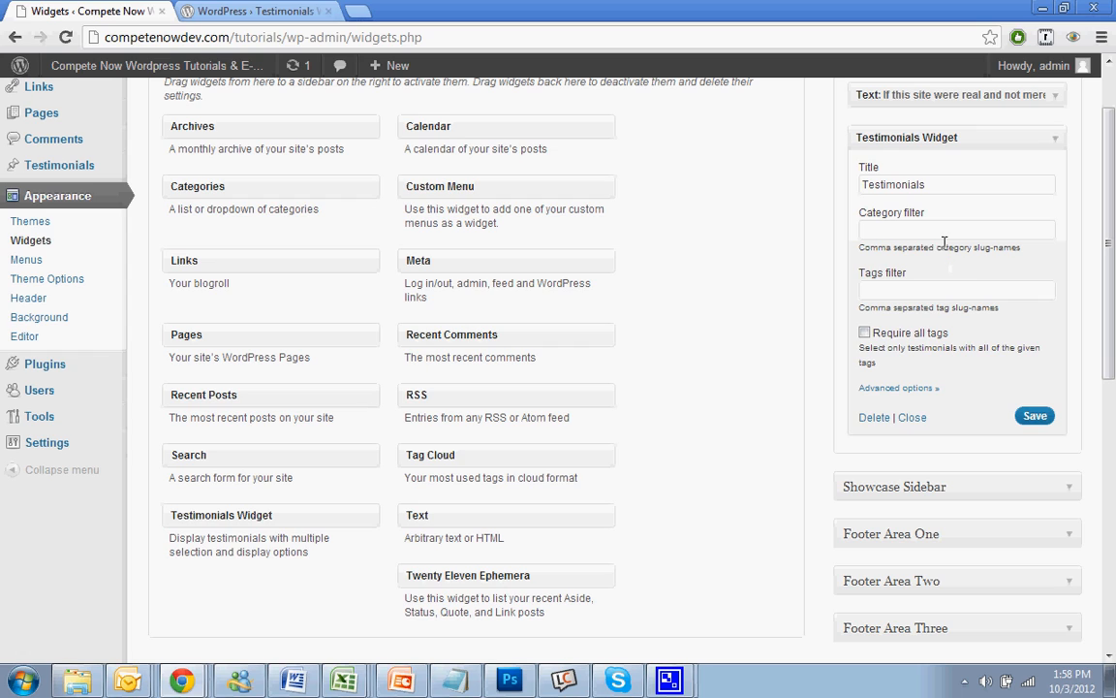
{"action": "left_click", "coordinate": [957, 229]}
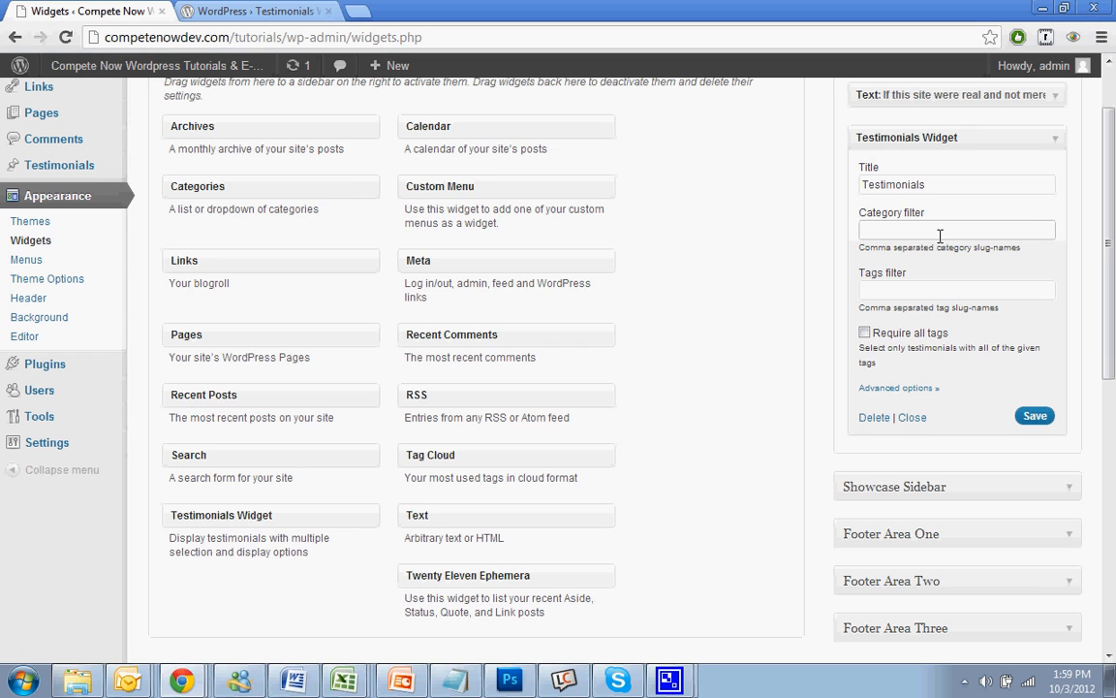
{"action": "mouse_move", "coordinate": [887, 388]}
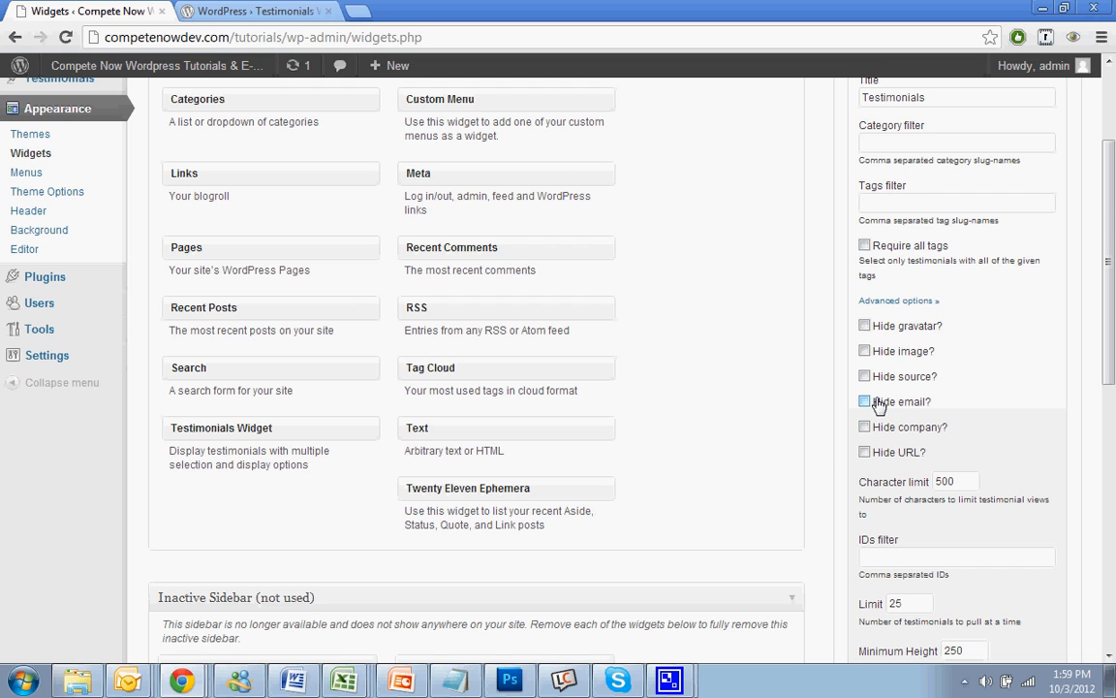
{"action": "left_click", "coordinate": [864, 402]}
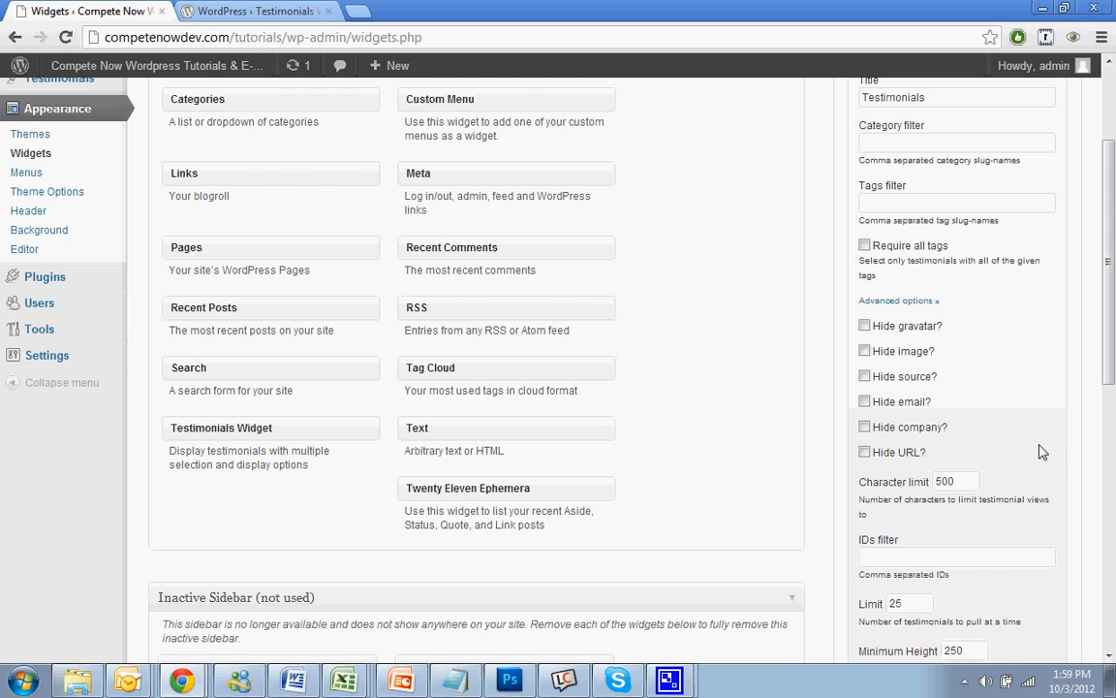
{"action": "scroll", "scroll_direction": "down", "scroll_amount": 3}
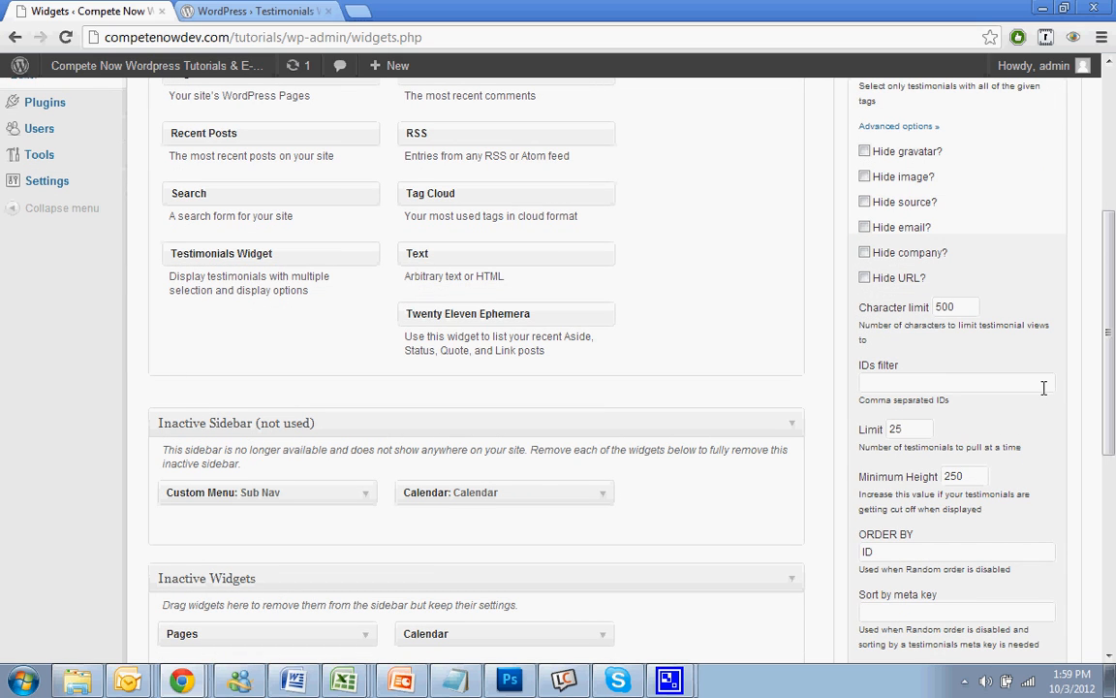
{"action": "scroll", "scroll_direction": "down", "scroll_amount": 3}
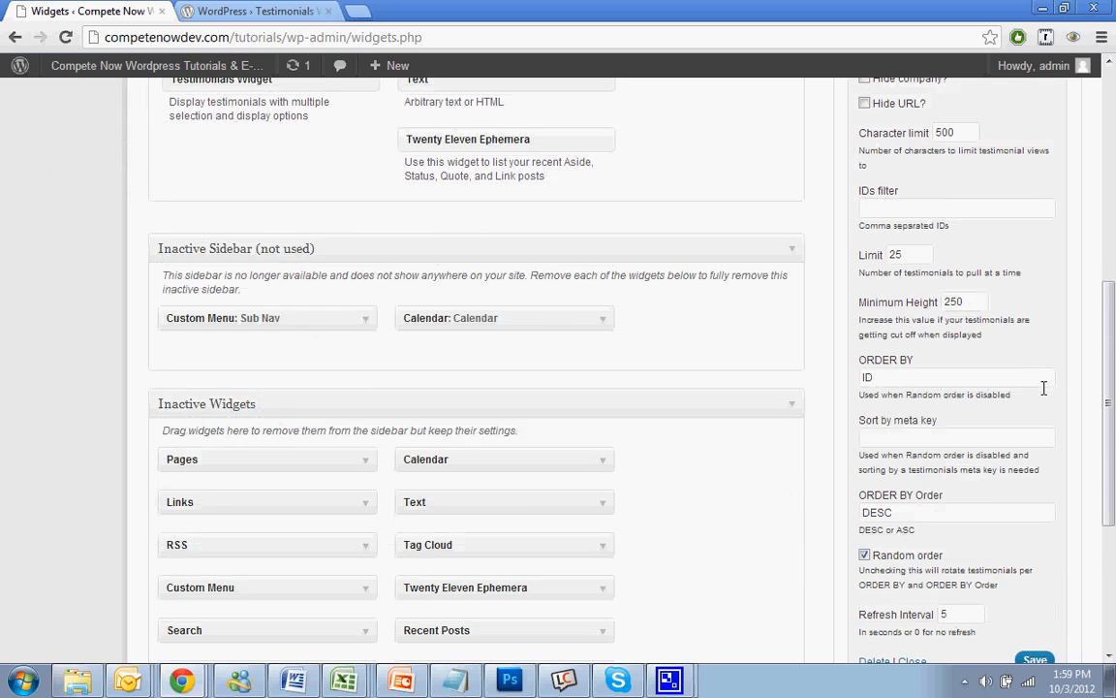
{"action": "scroll", "scroll_direction": "down", "scroll_amount": 3}
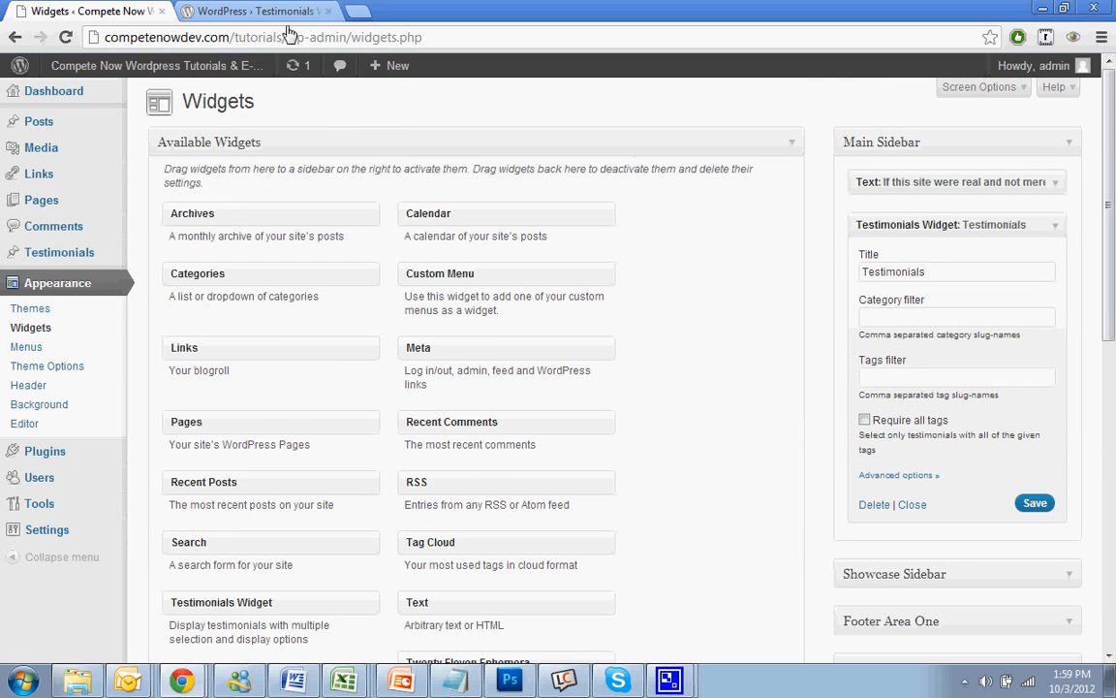
Step: Check Bob's testimonial in the live site's sidebar, then go to About Us
{"action": "left_click", "coordinate": [254, 11]}
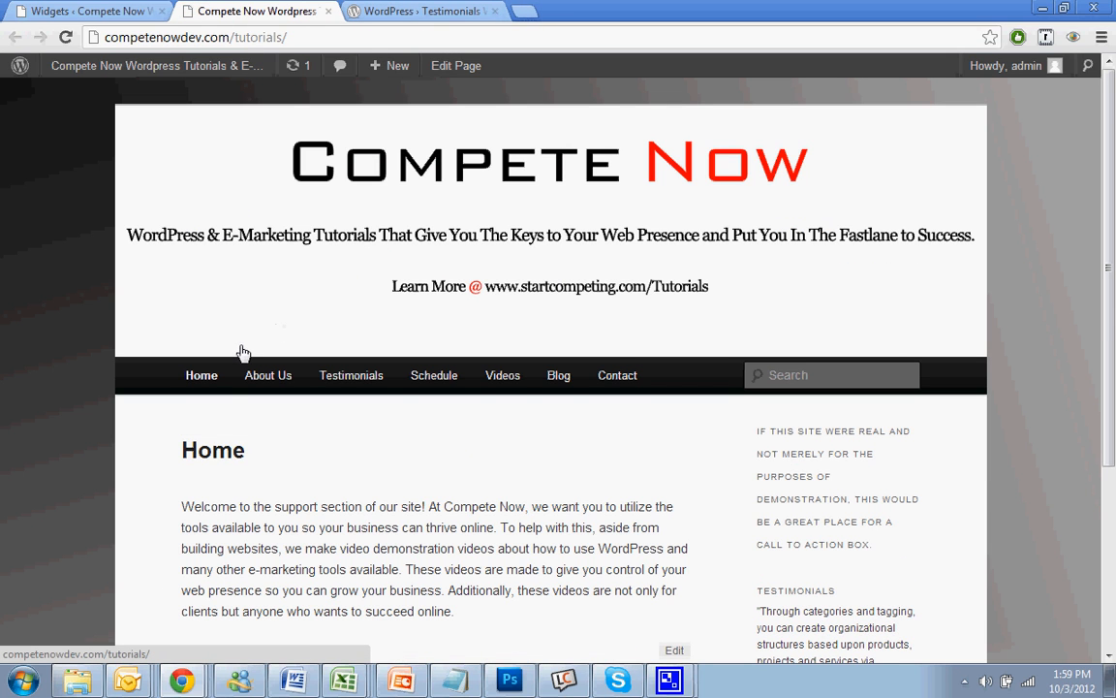
{"action": "scroll", "scroll_direction": "down", "scroll_amount": 3}
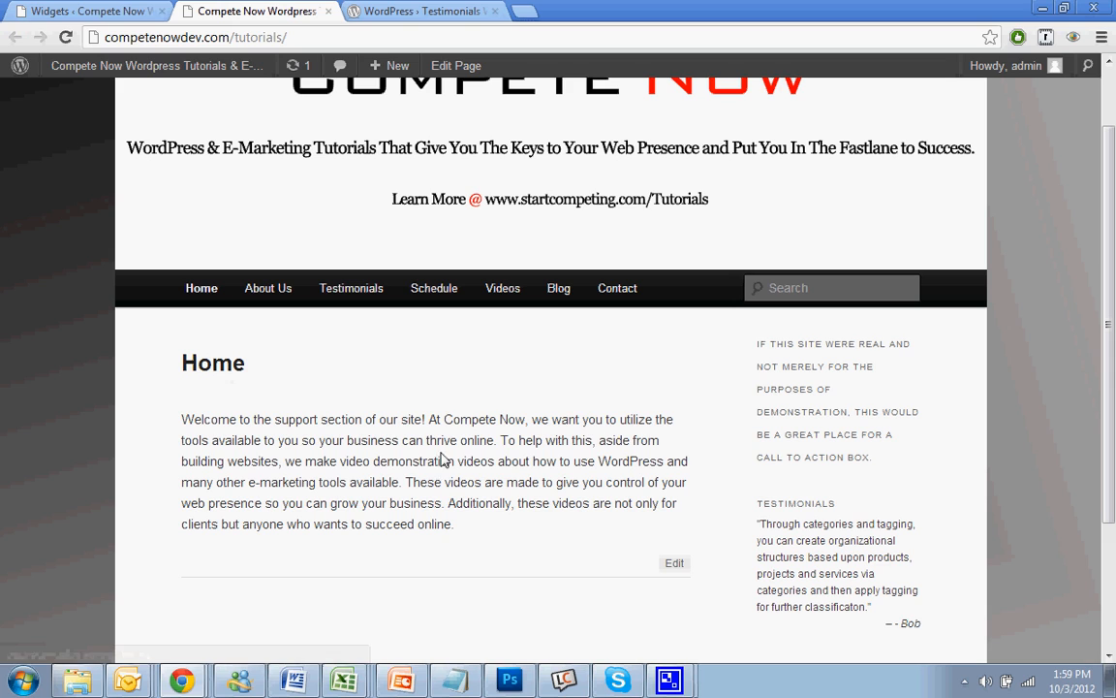
{"action": "mouse_move", "coordinate": [436, 453]}
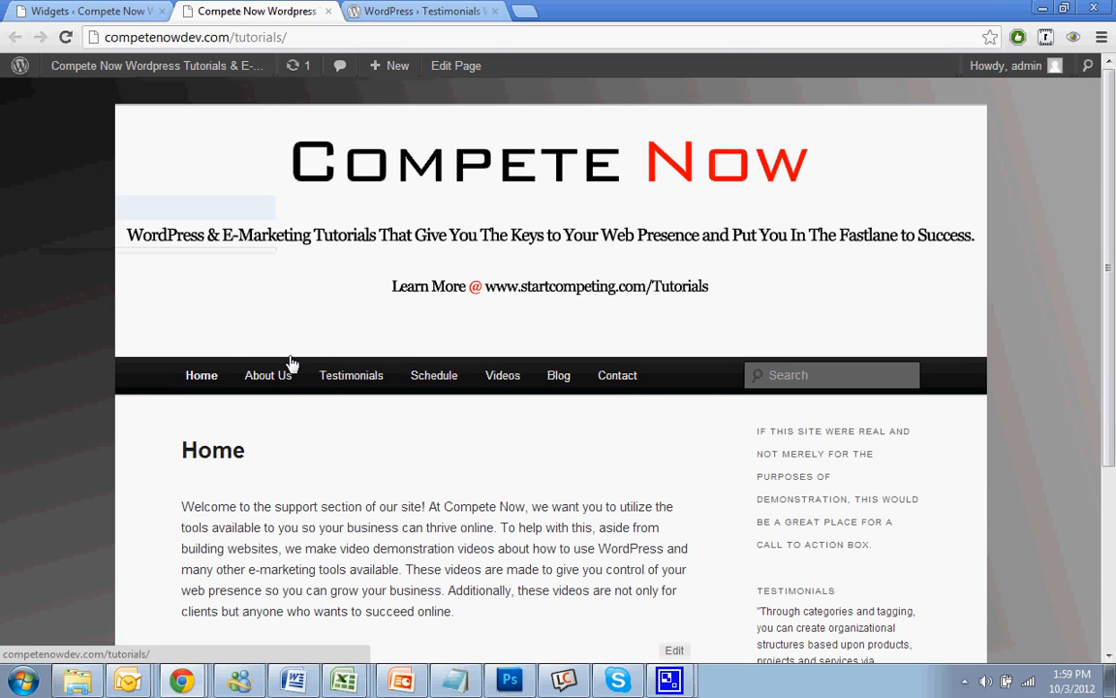
{"action": "left_click", "coordinate": [269, 375]}
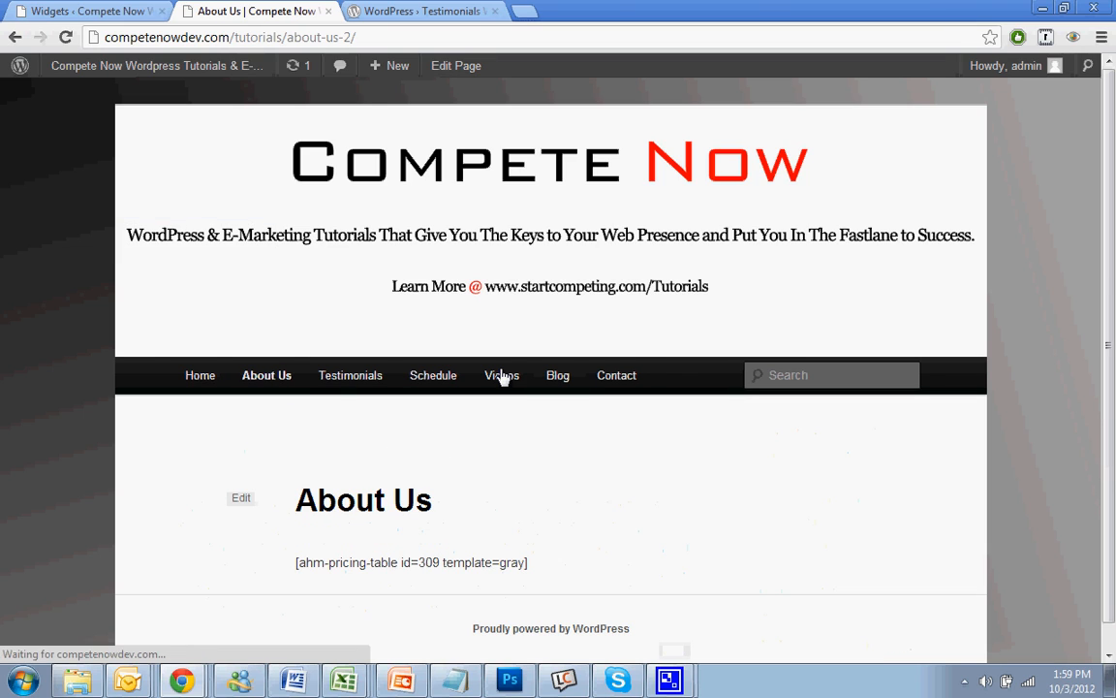
{"action": "mouse_move", "coordinate": [240, 497]}
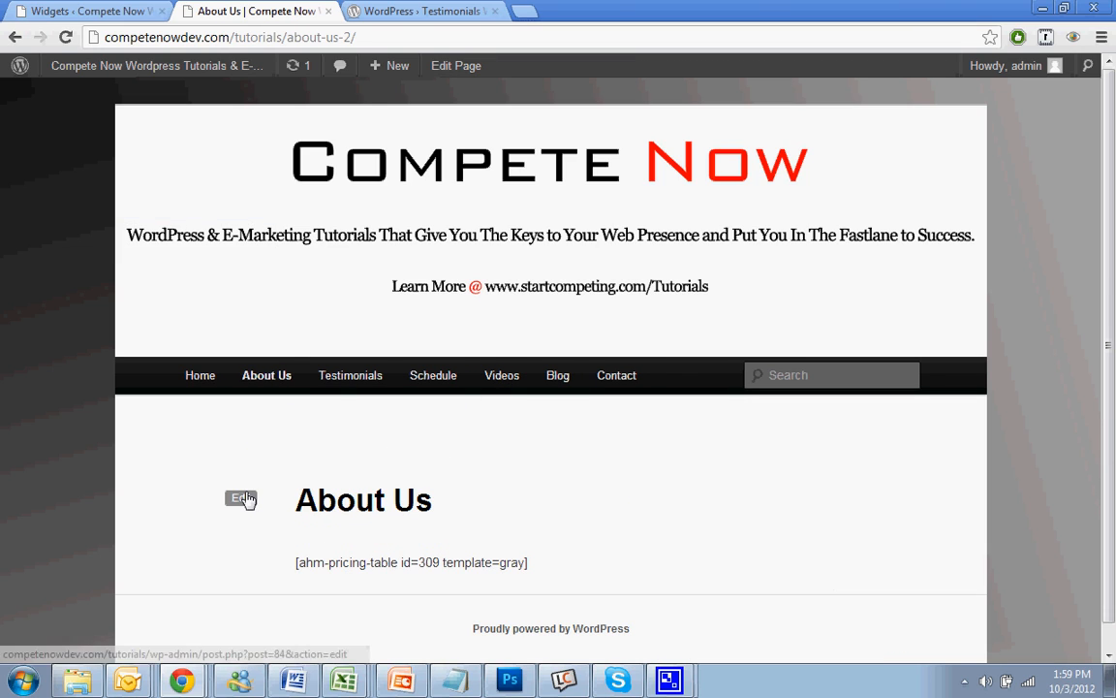
Step: Remove the About Us pricing-table shortcode, apply Sidebar Template, and update the page
{"action": "left_click", "coordinate": [240, 498]}
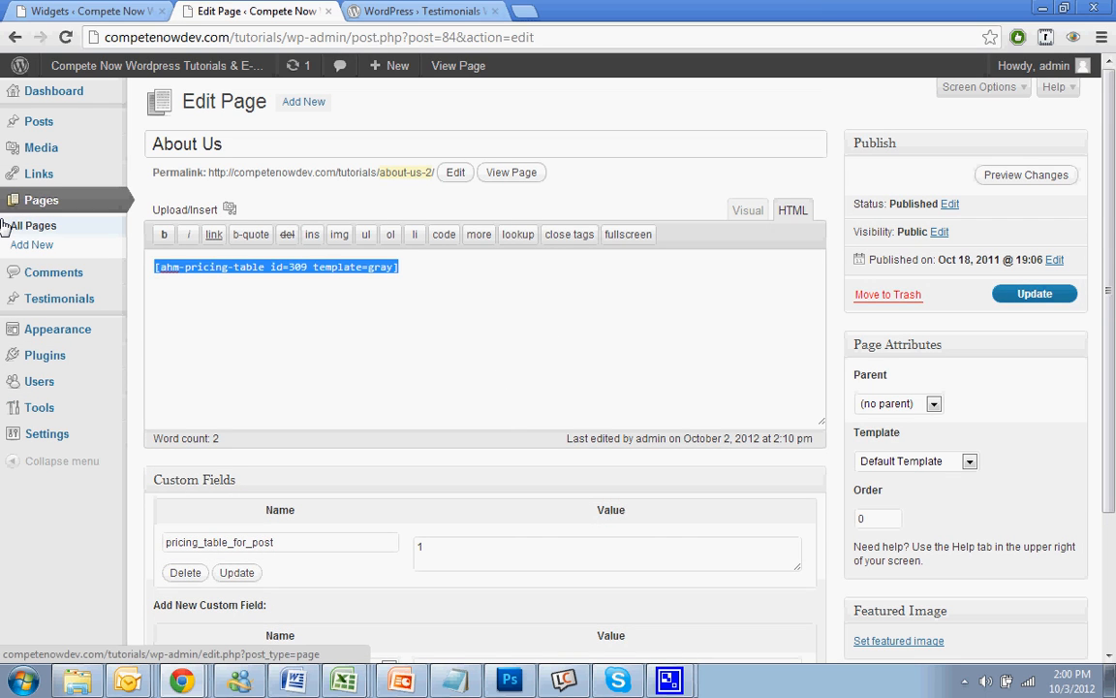
{"action": "left_click", "coordinate": [967, 460]}
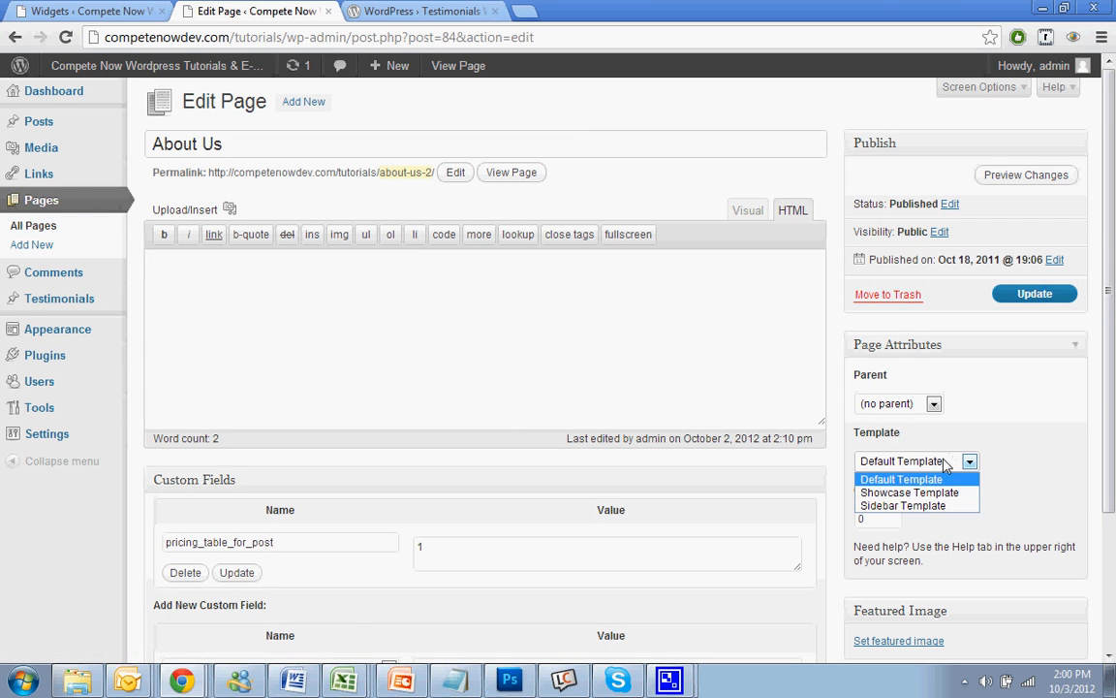
{"action": "left_click", "coordinate": [902, 505]}
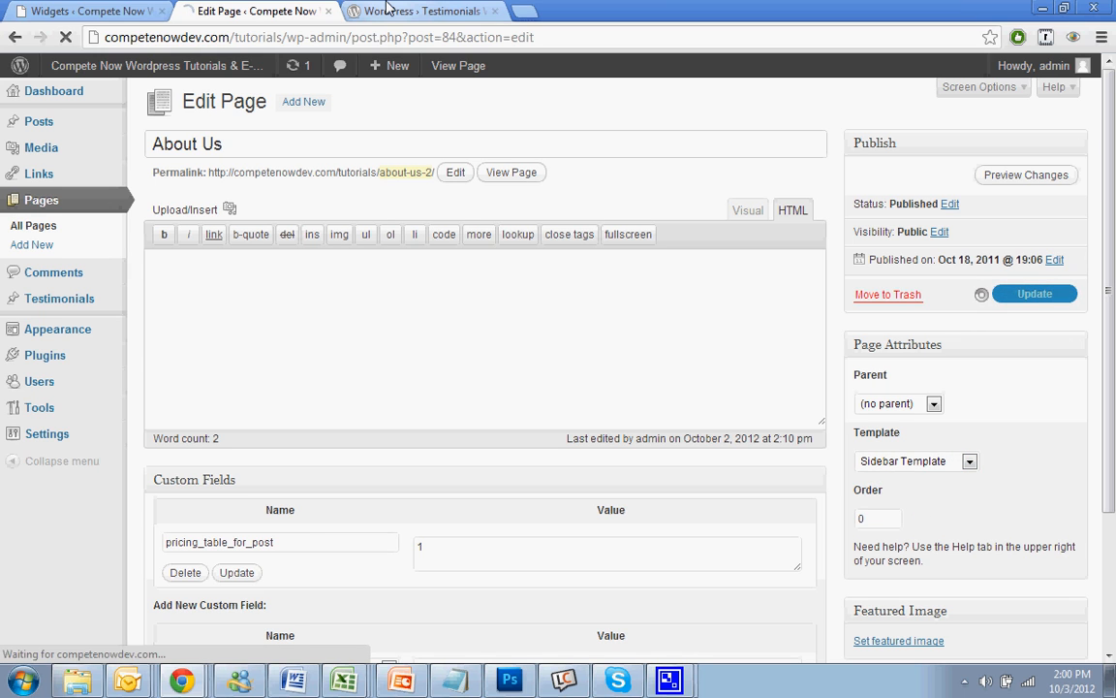
{"action": "left_click", "coordinate": [1034, 294]}
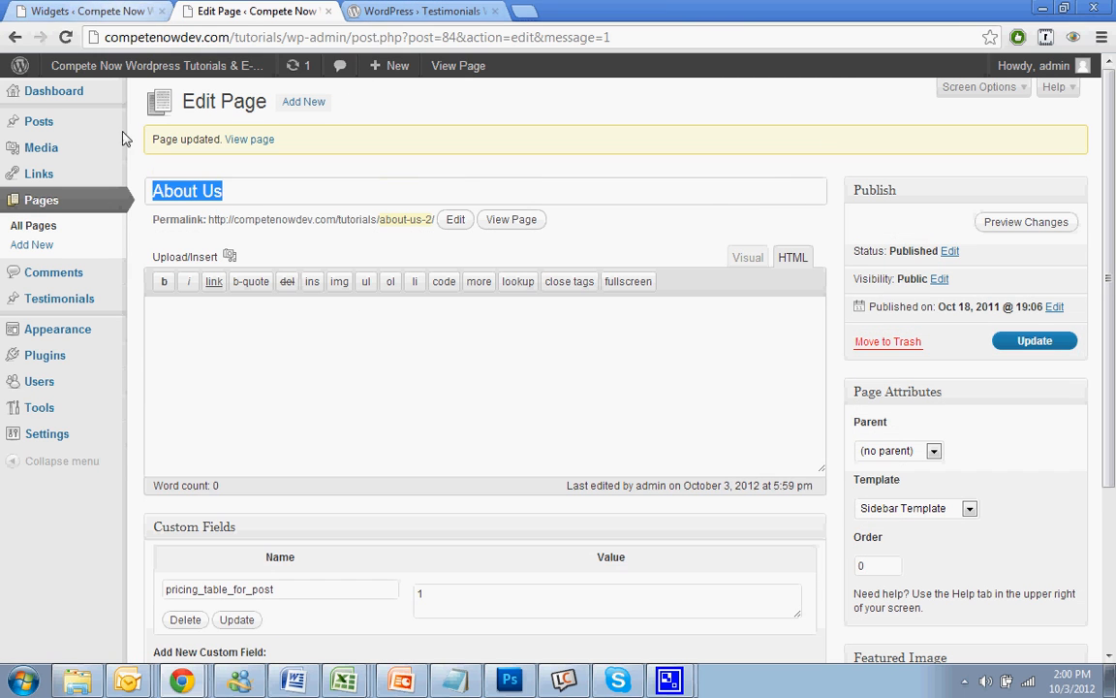
{"action": "left_click", "coordinate": [421, 11]}
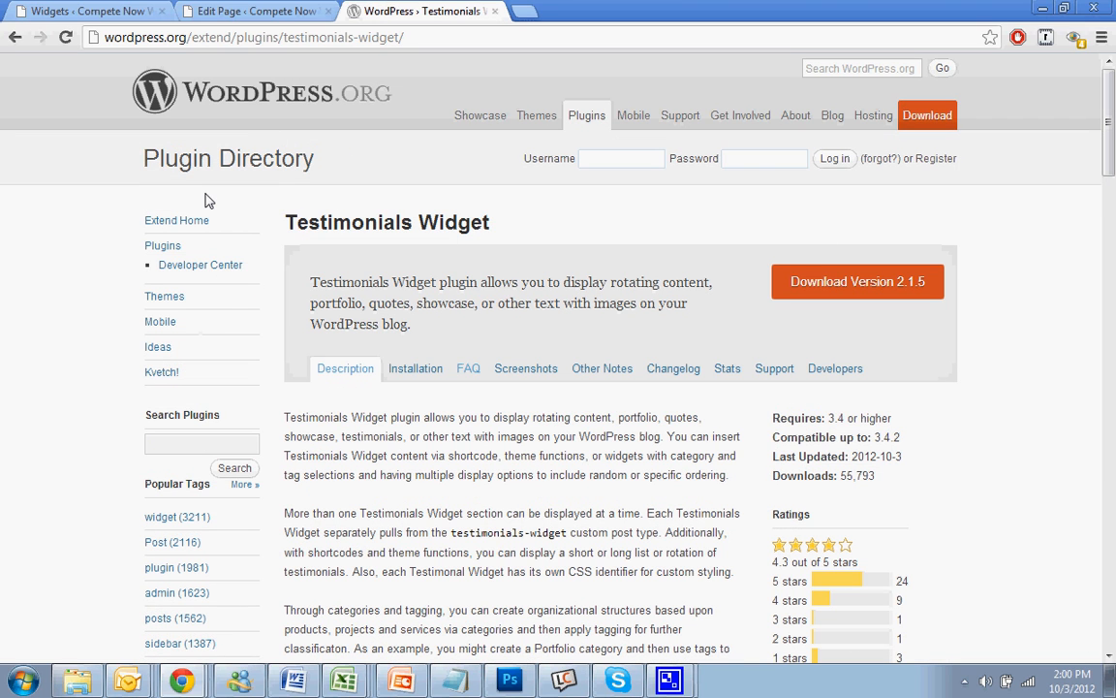
{"action": "mouse_move", "coordinate": [312, 470]}
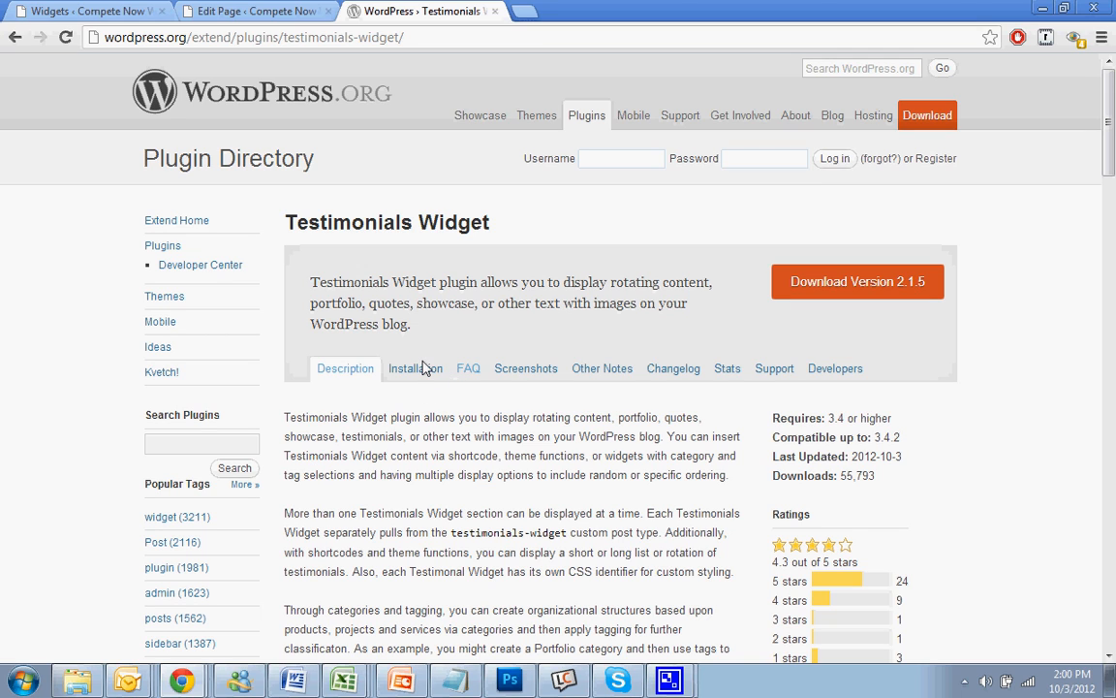
Step: Select the [testimonialswidget_widget] shortcode on the plugin's Installation tab
{"action": "left_click", "coordinate": [415, 368]}
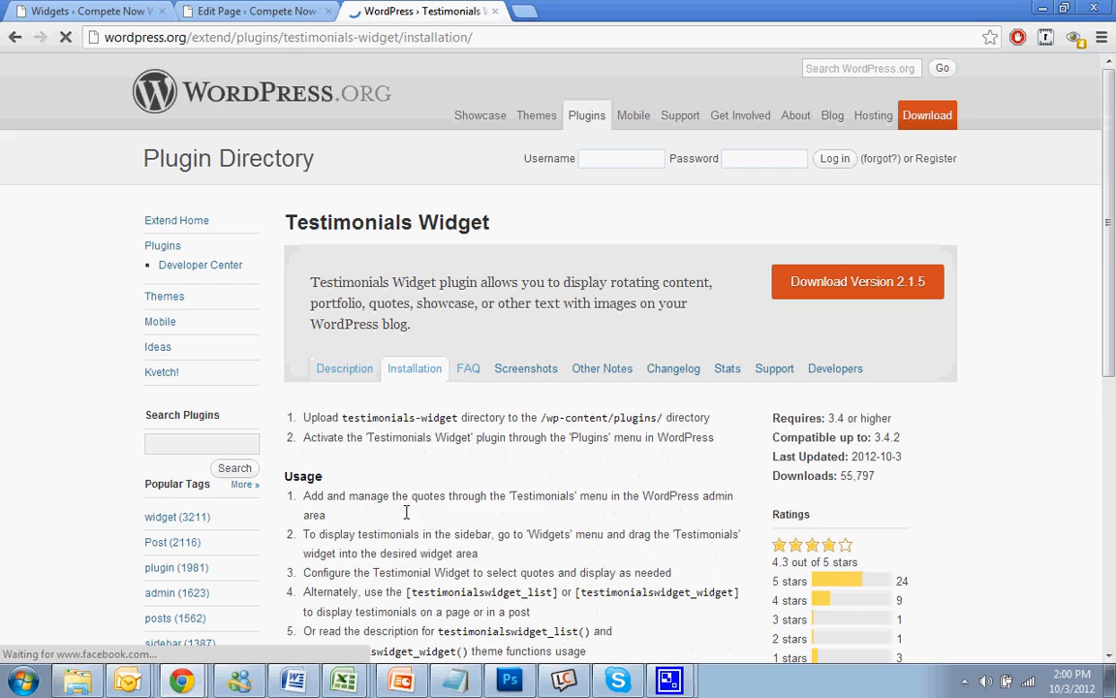
{"action": "scroll", "scroll_direction": "down", "scroll_amount": 3}
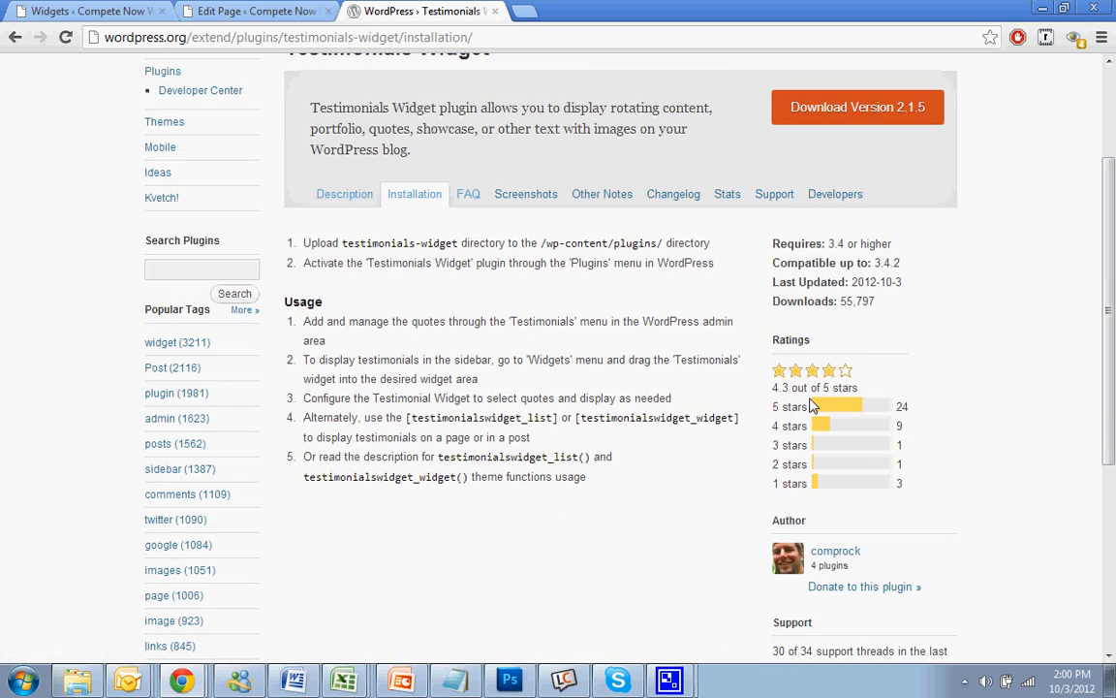
{"action": "mouse_move", "coordinate": [760, 428]}
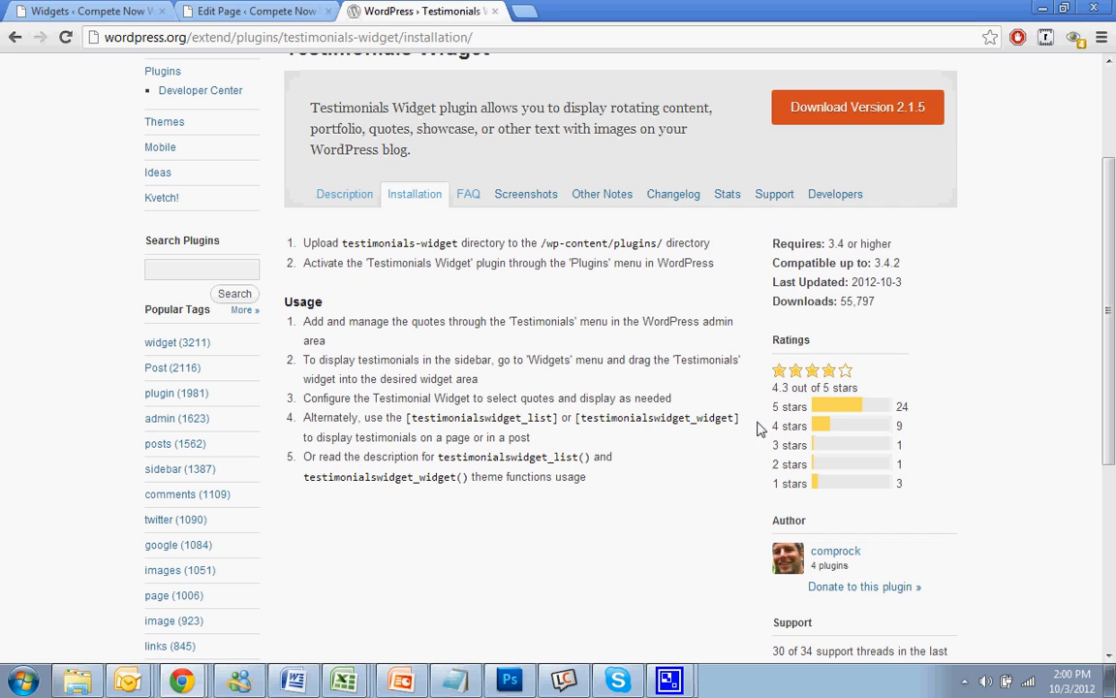
{"action": "mouse_move", "coordinate": [707, 414]}
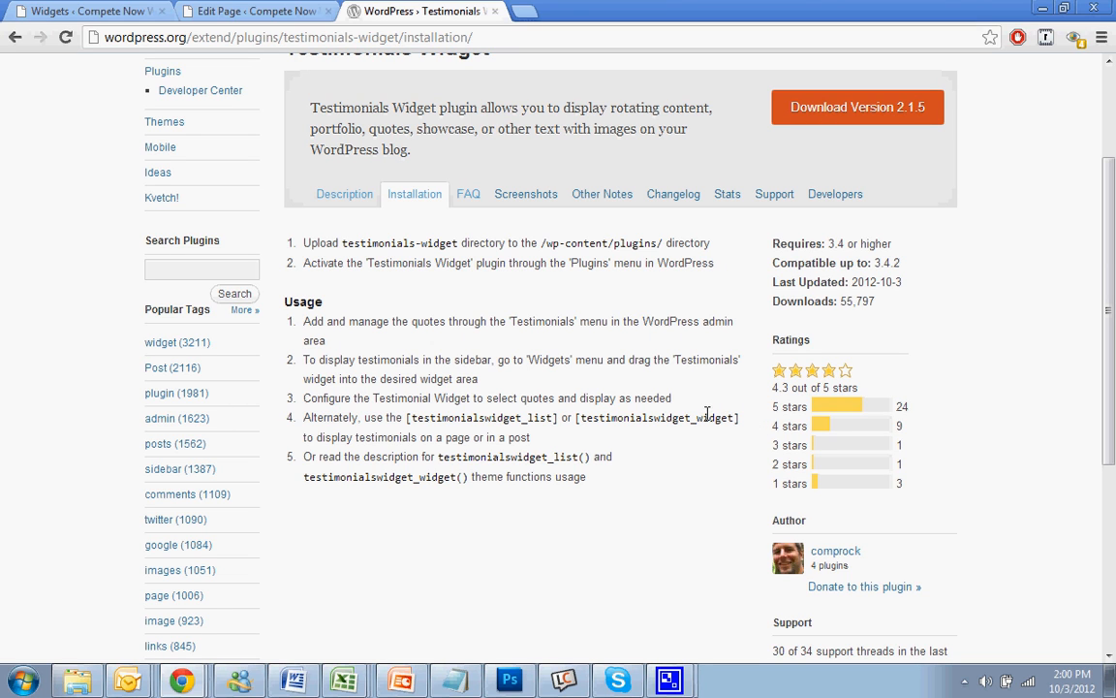
{"action": "double_click", "coordinate": [729, 418]}
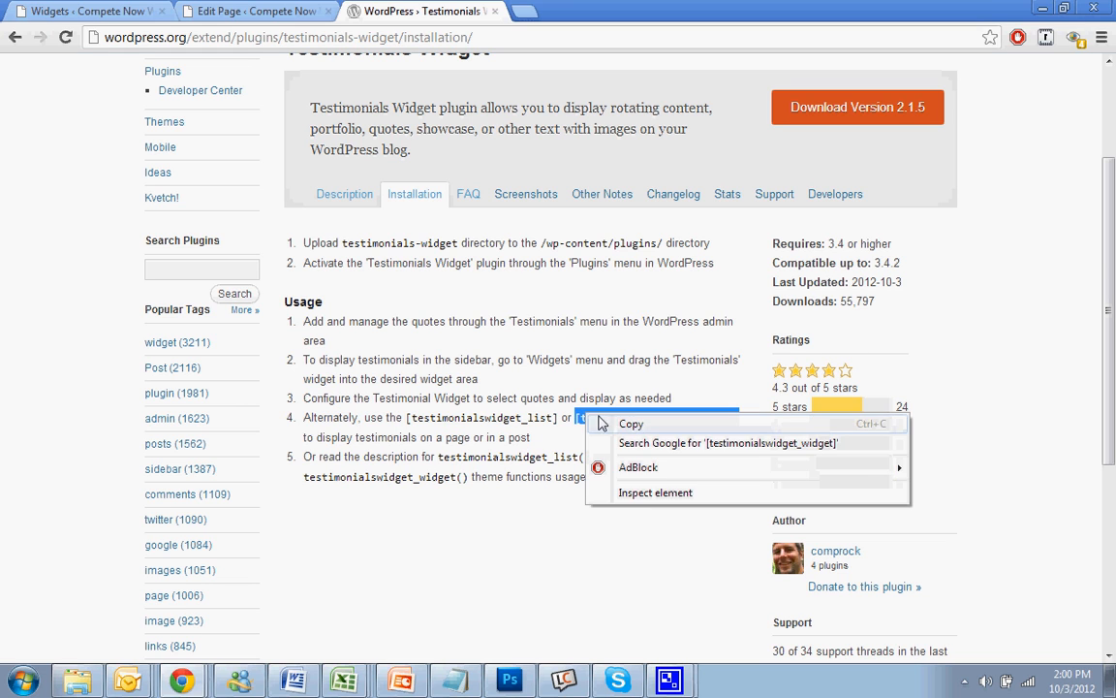
Step: Add [testimonialswidget_widget] to the About Us page body, update, and view the page
{"action": "left_click", "coordinate": [252, 10]}
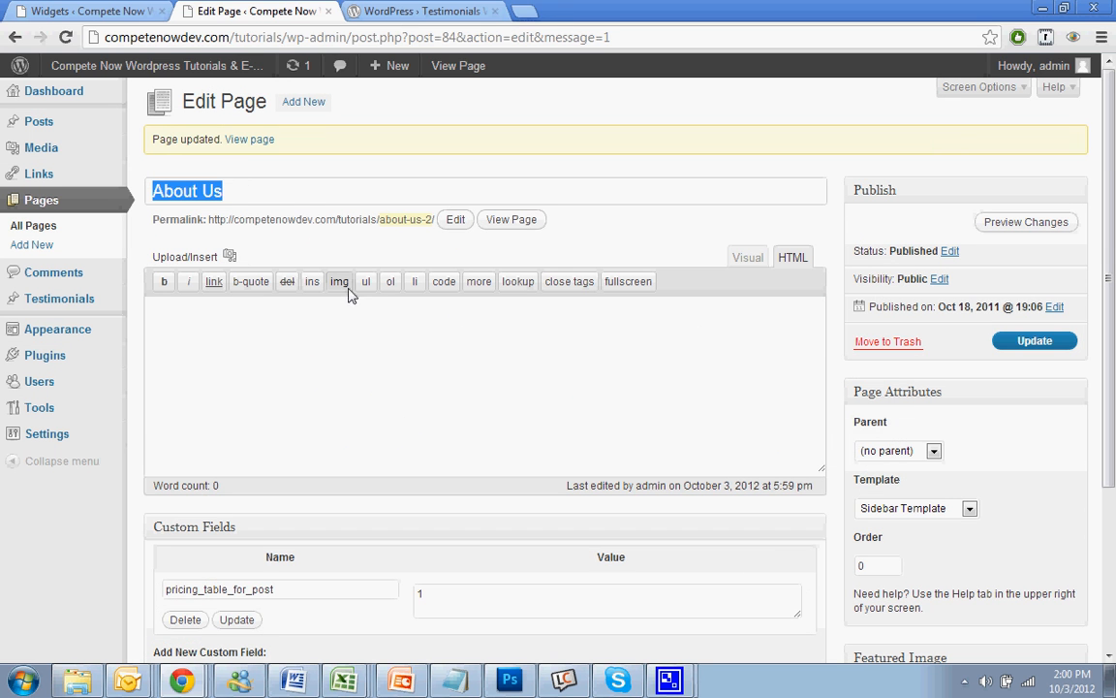
{"action": "type", "text": "[testimonialswidget_widget]"}
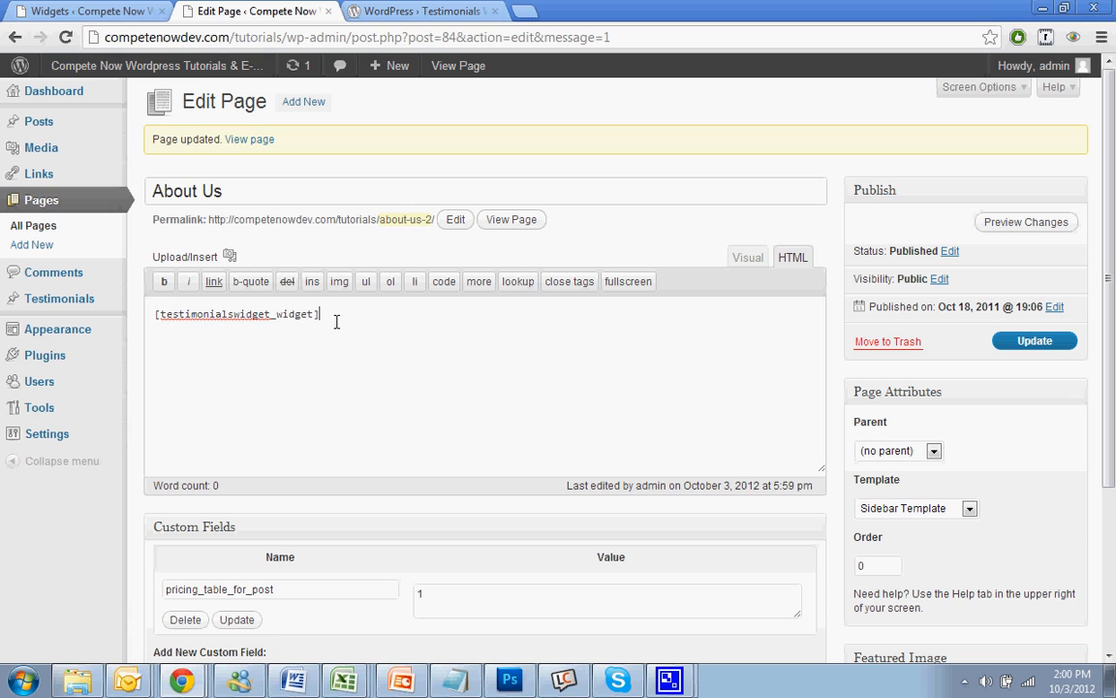
{"action": "left_click", "coordinate": [1034, 340]}
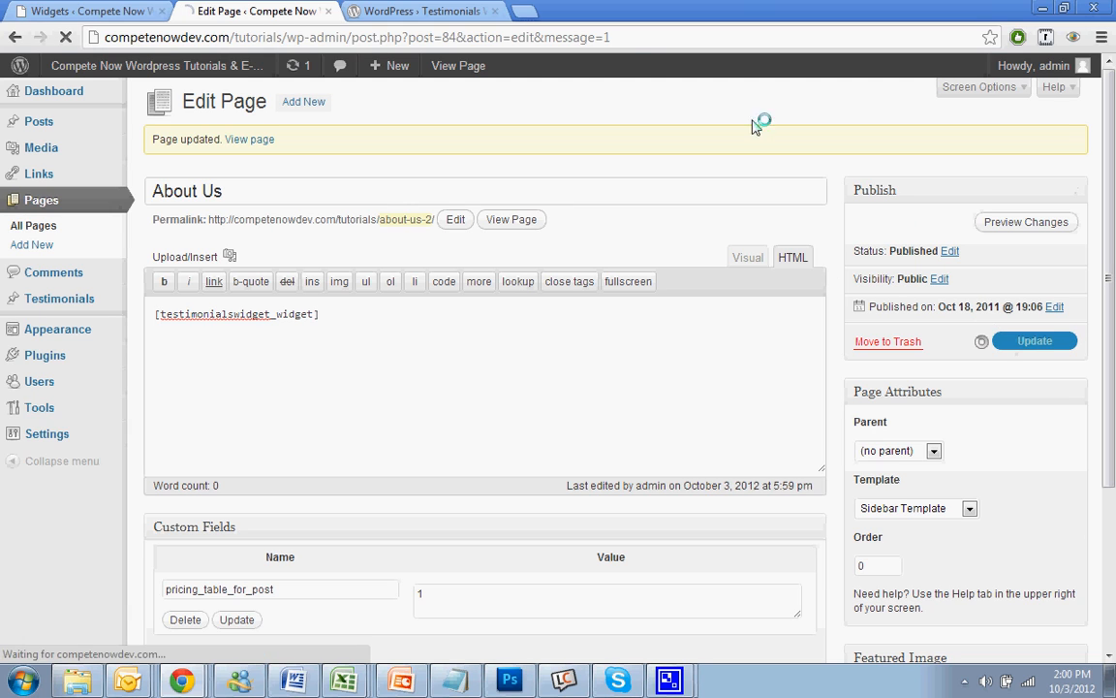
{"action": "left_click", "coordinate": [1034, 340]}
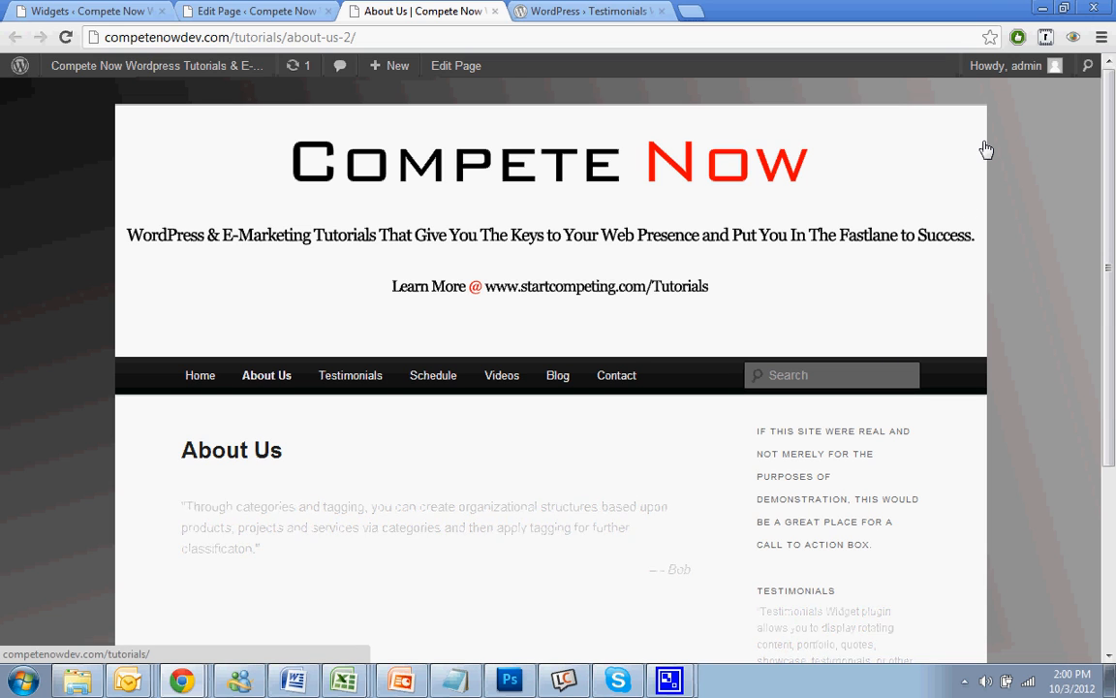
Step: Watch Steve's and Bob's testimonials rotate on About Us, then return to its editor
{"action": "scroll", "scroll_direction": "down", "scroll_amount": 3}
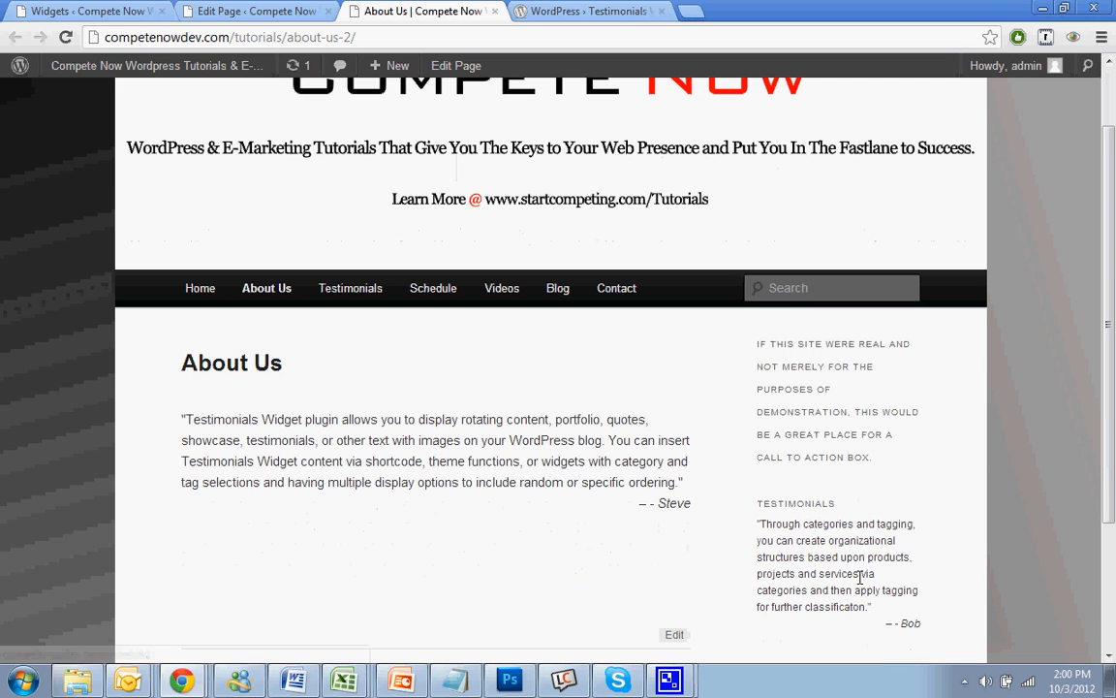
{"action": "mouse_move", "coordinate": [848, 512]}
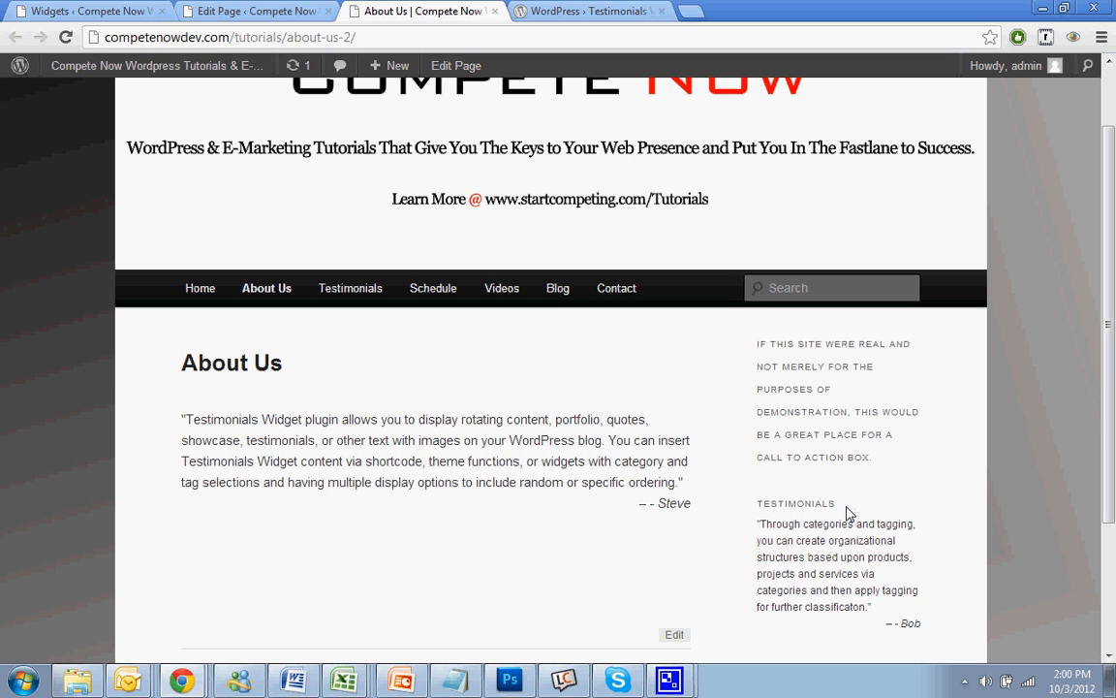
{"action": "left_click", "coordinate": [255, 11]}
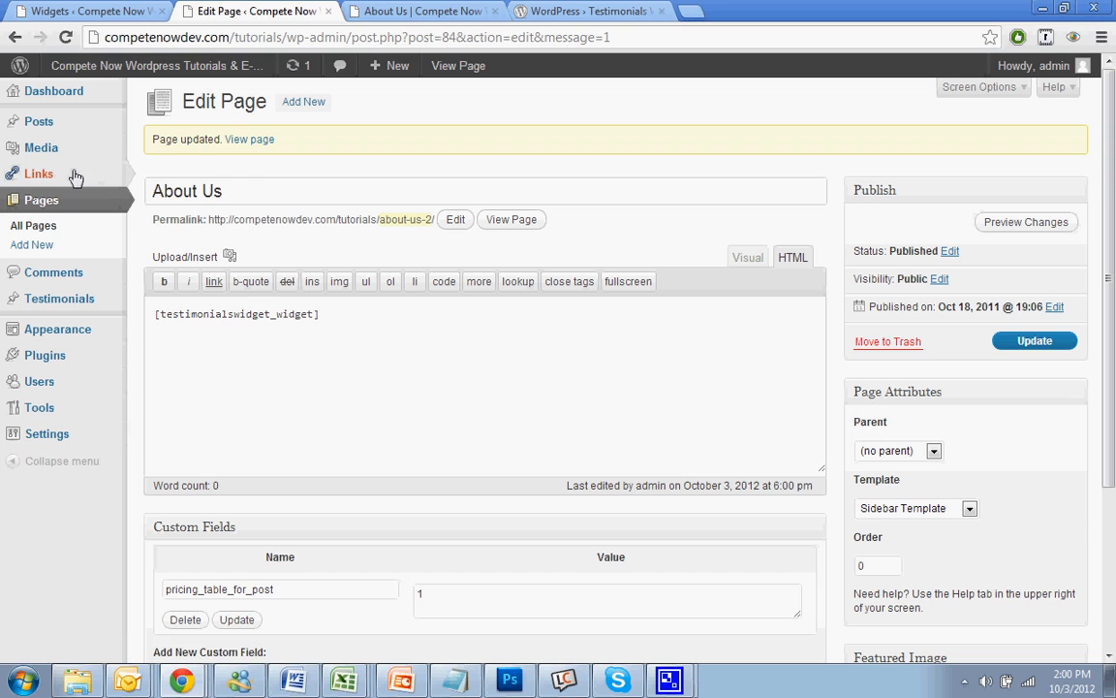
{"action": "mouse_move", "coordinate": [58, 298]}
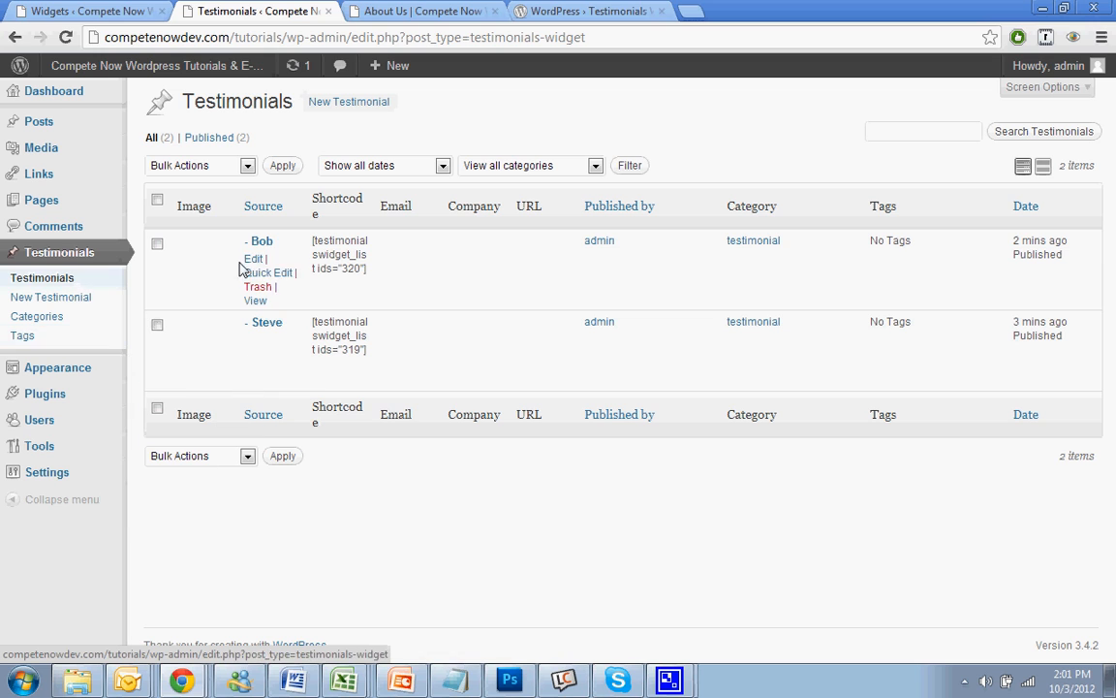
Step: Set Bob's testimonial company to 'Compete Now', update it, and view the testimonial page
{"action": "left_click", "coordinate": [253, 259]}
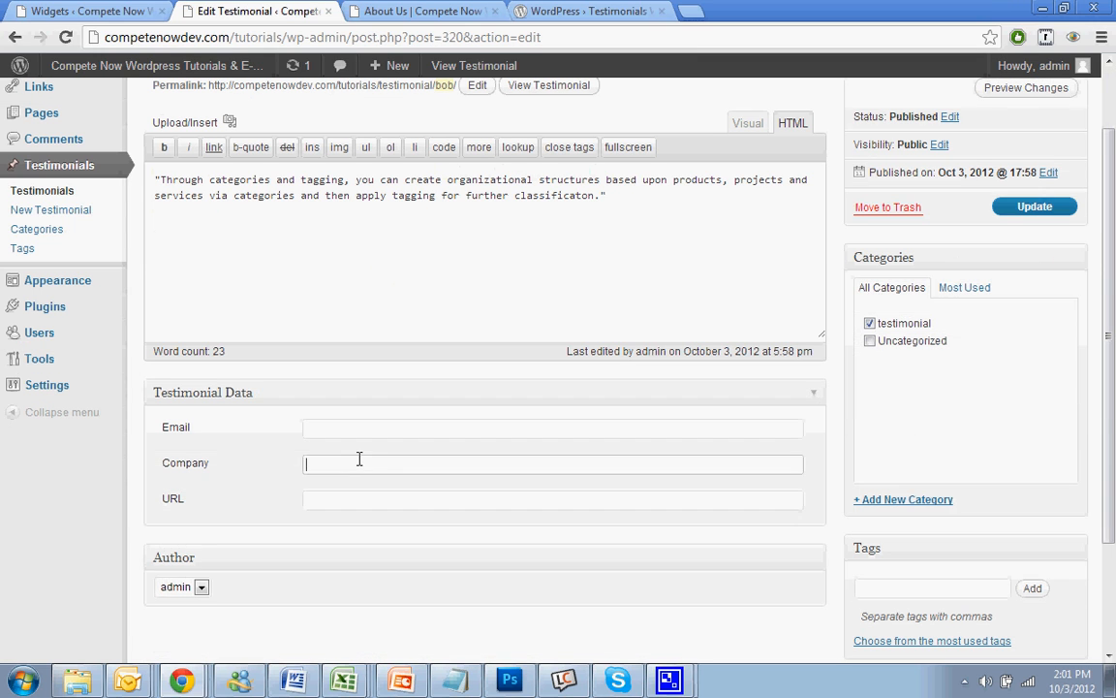
{"action": "type", "text": "Compete N"}
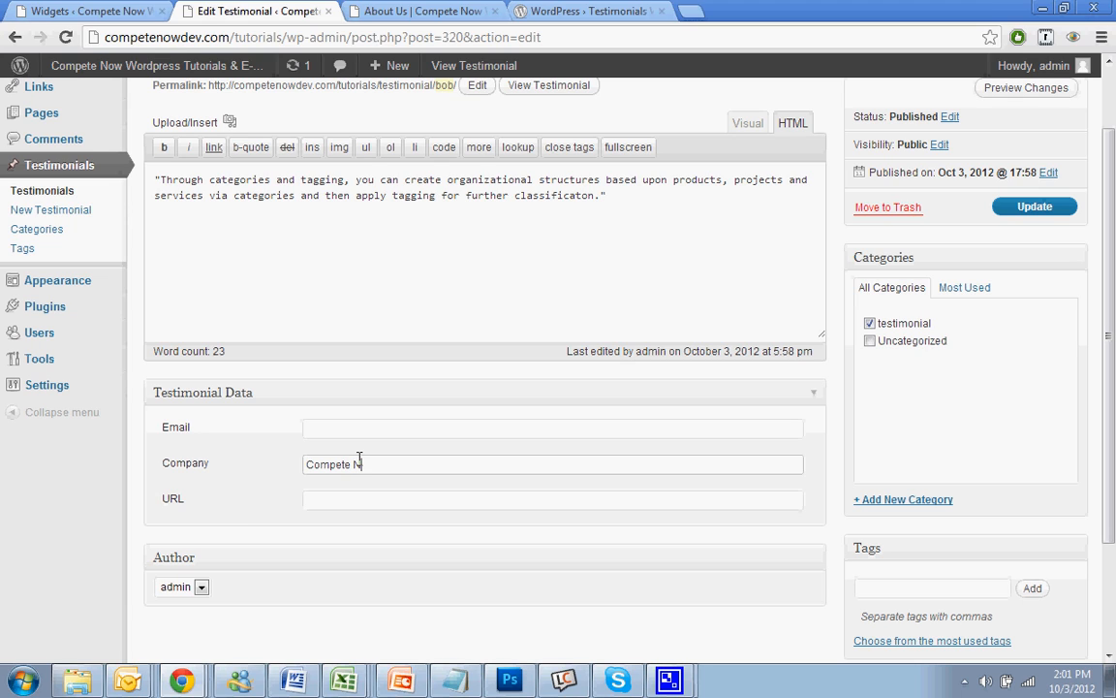
{"action": "type", "text": "ow"}
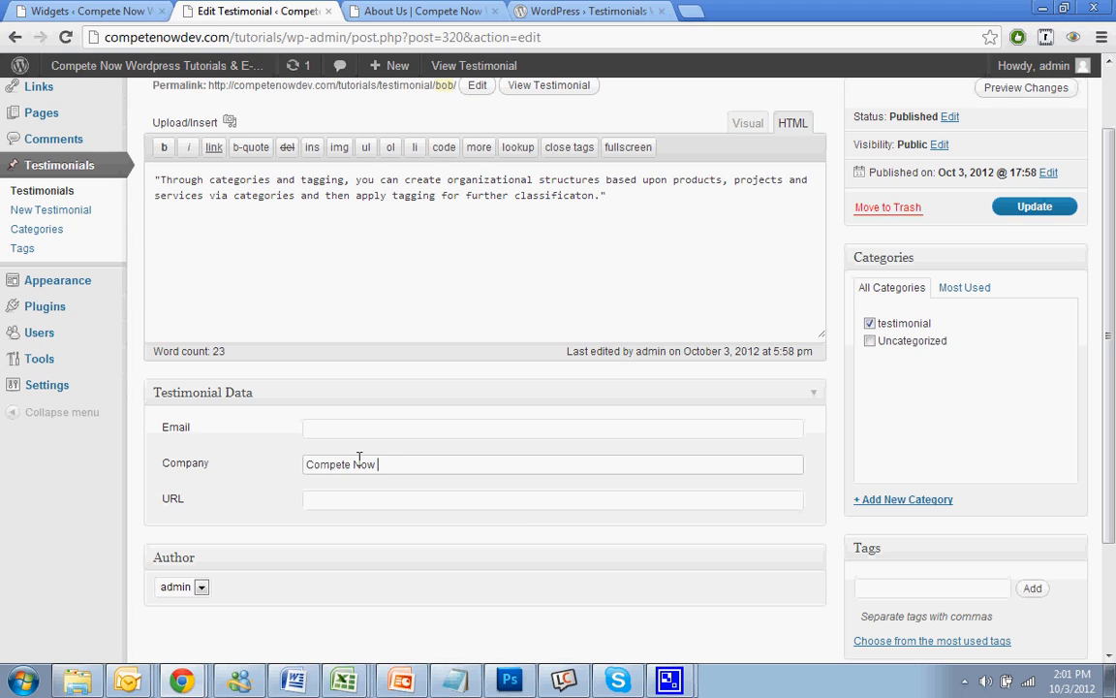
{"action": "left_click", "coordinate": [1034, 205]}
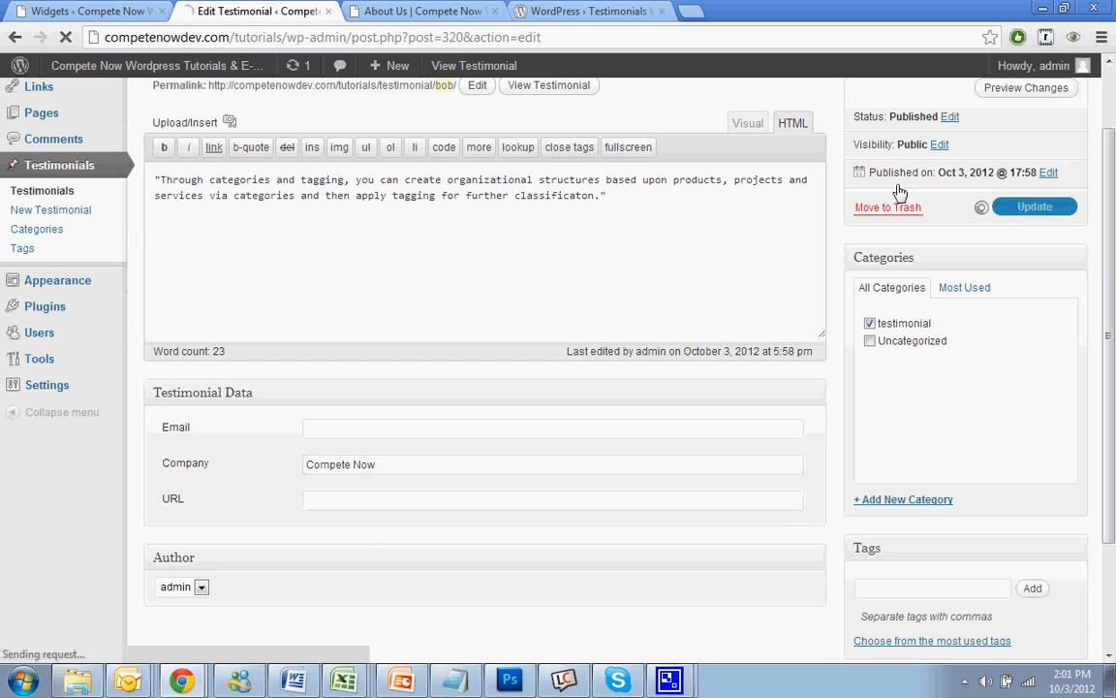
{"action": "left_click", "coordinate": [1034, 205]}
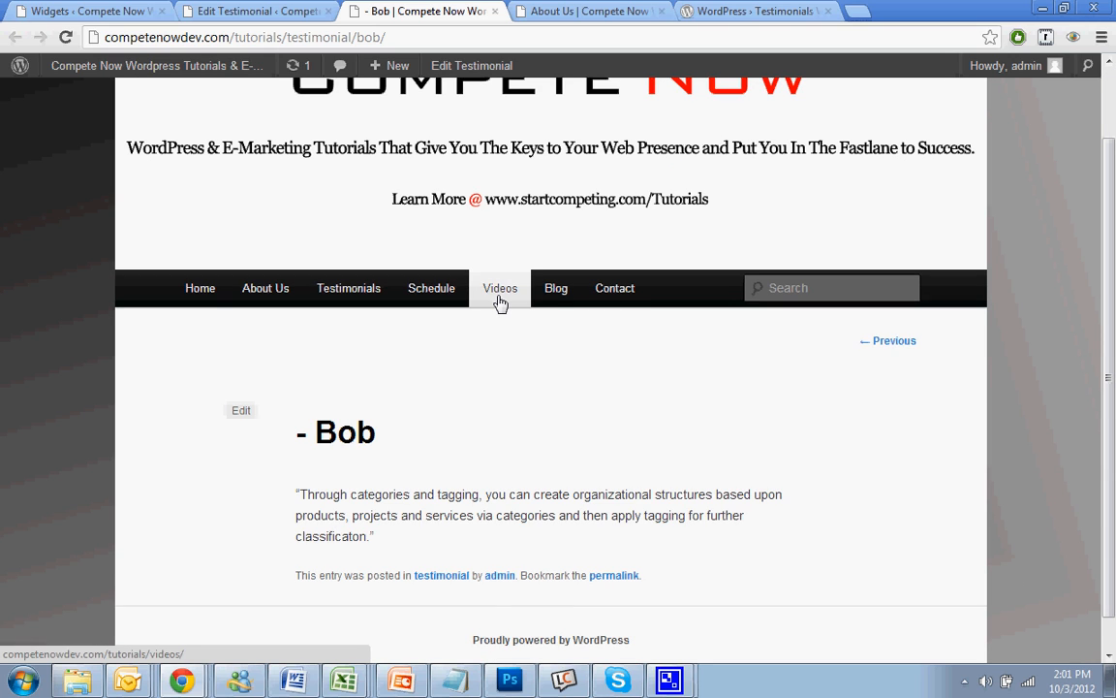
{"action": "mouse_move", "coordinate": [199, 287]}
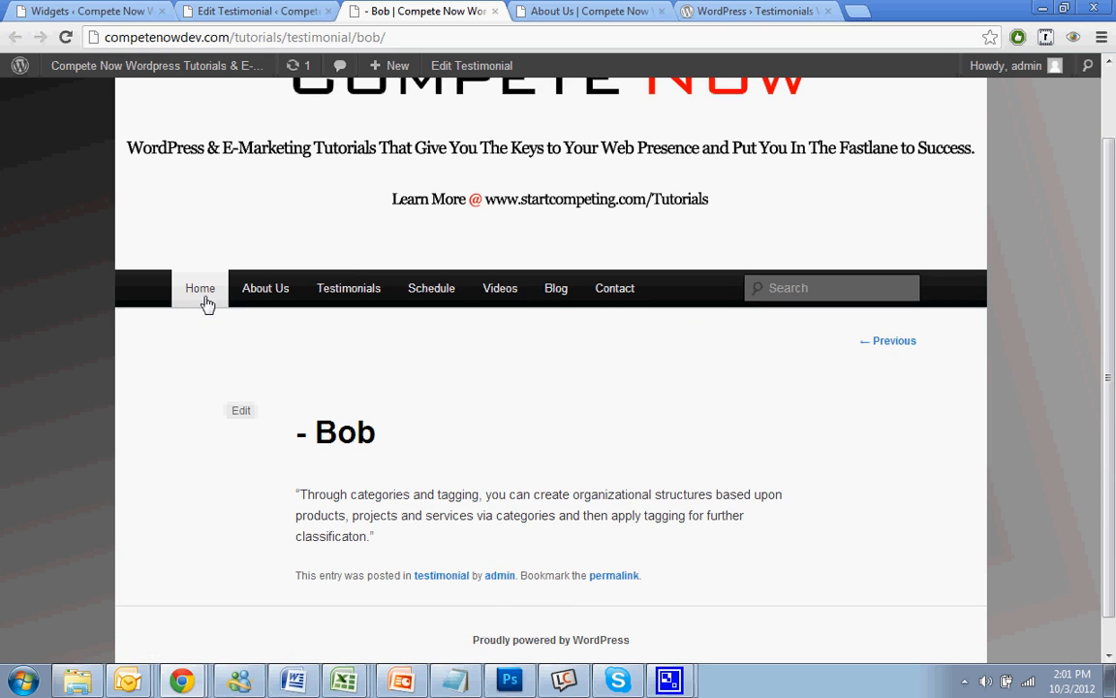
Step: Check the home page sidebar credits 'Bob, Compete Now', then return to Bob's editor
{"action": "left_click", "coordinate": [200, 288]}
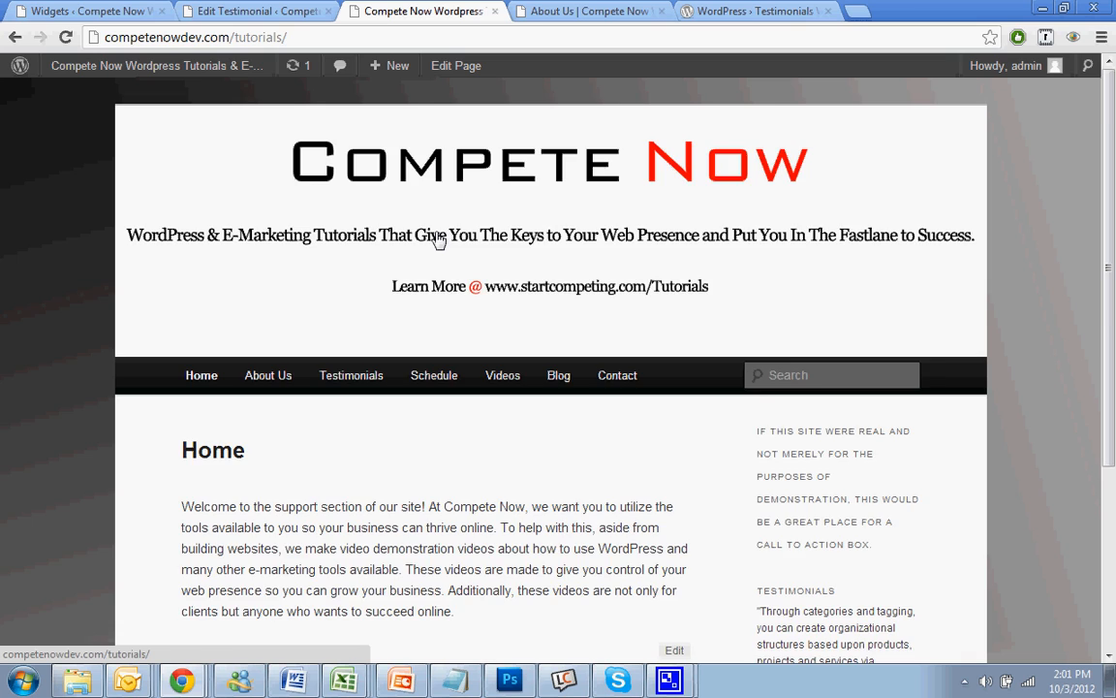
{"action": "scroll", "scroll_direction": "down", "scroll_amount": 3}
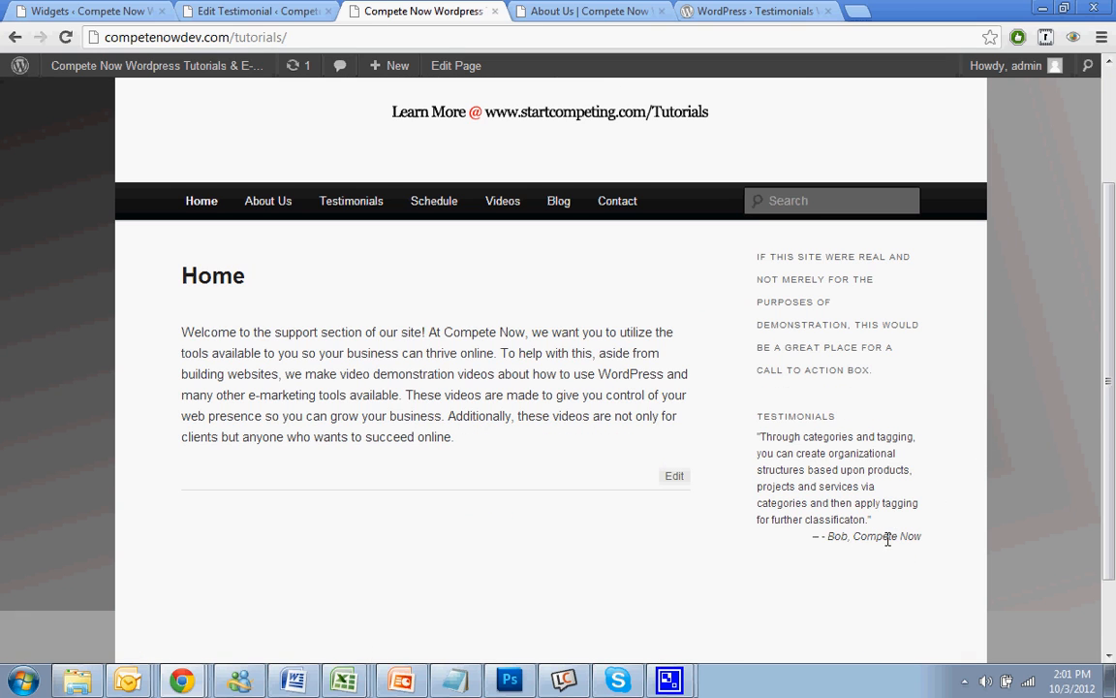
{"action": "mouse_move", "coordinate": [752, 611]}
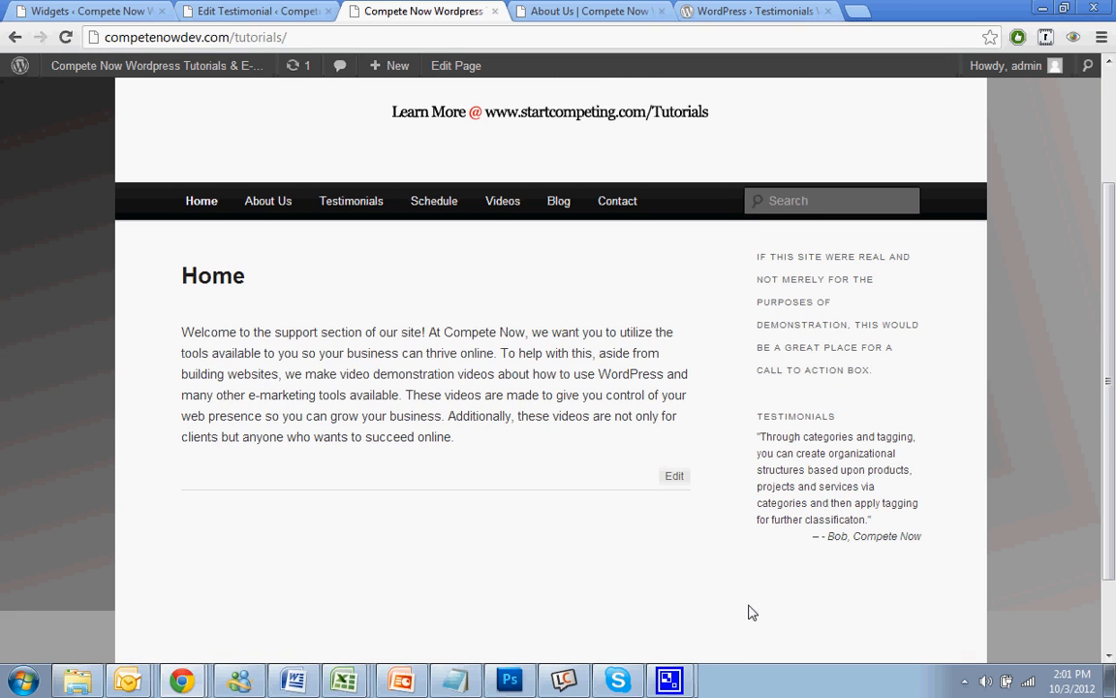
{"action": "left_click", "coordinate": [254, 11]}
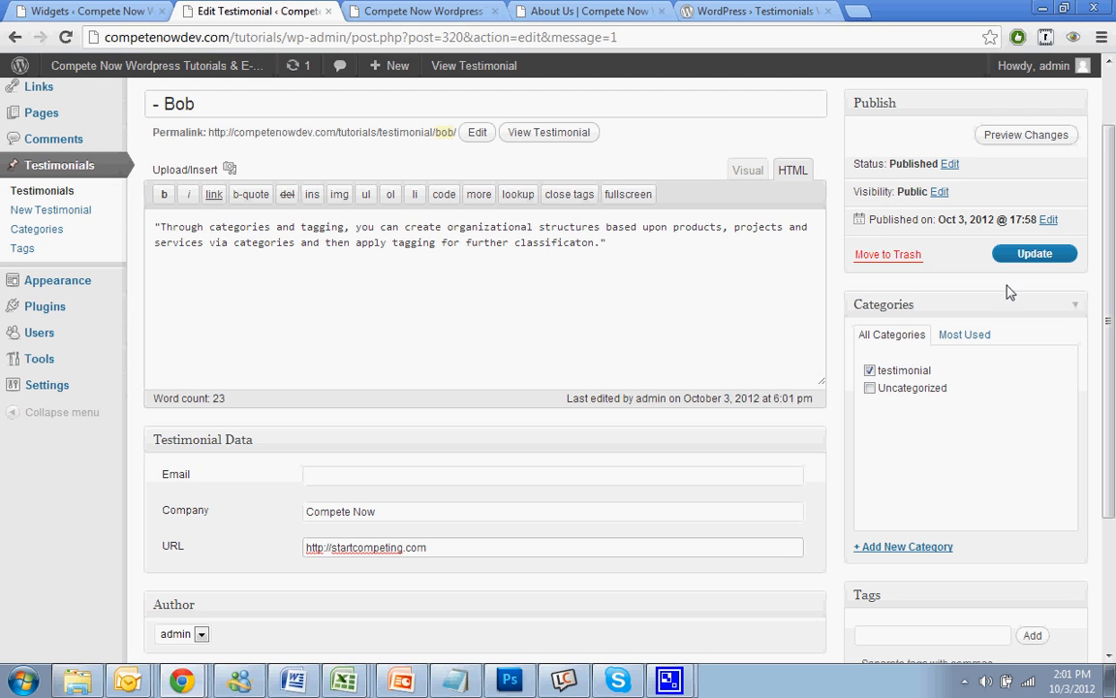
{"action": "left_click", "coordinate": [421, 10]}
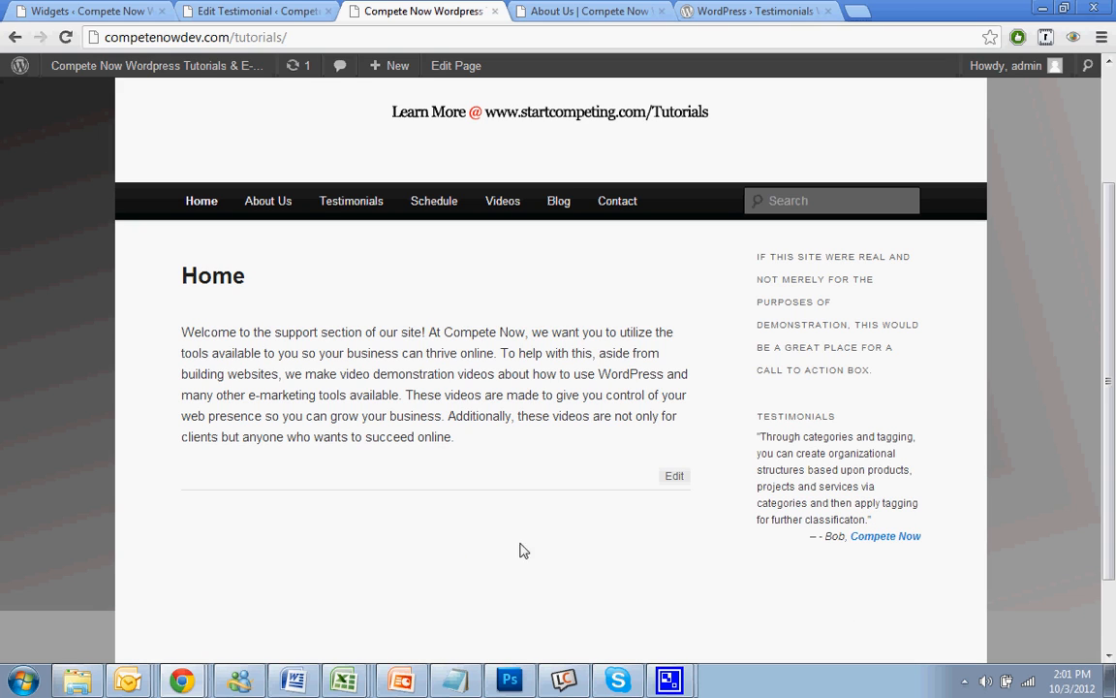
Step: Test the sidebar's Compete Now link, then view the About Us page again
{"action": "left_click", "coordinate": [884, 536]}
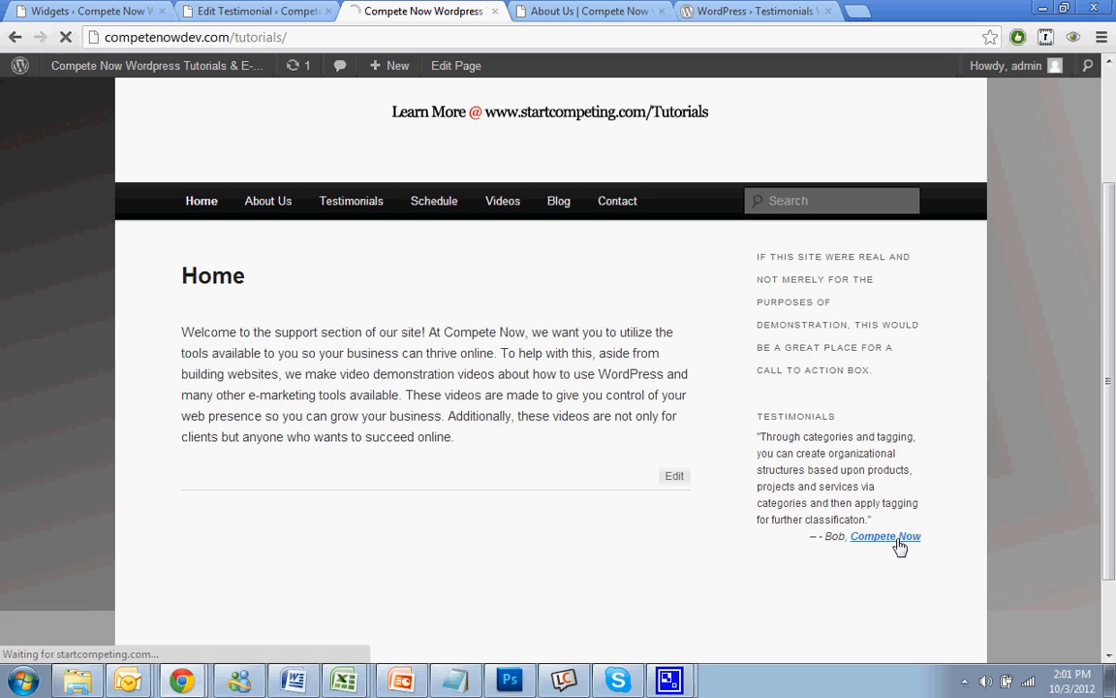
{"action": "left_click", "coordinate": [885, 536]}
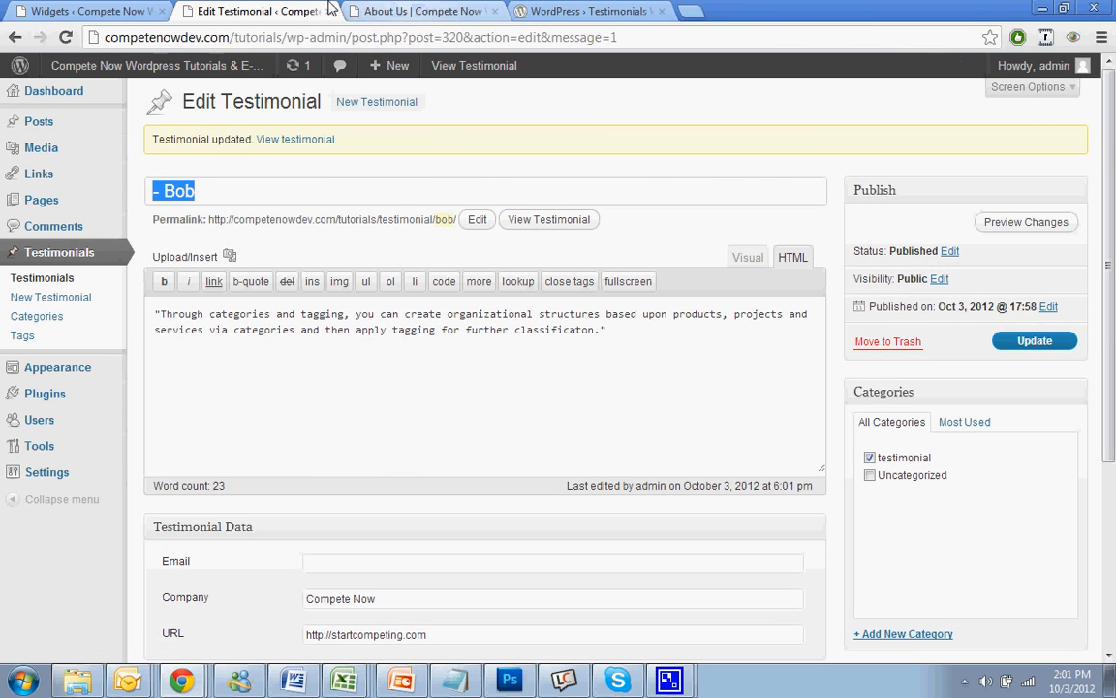
{"action": "left_click", "coordinate": [419, 11]}
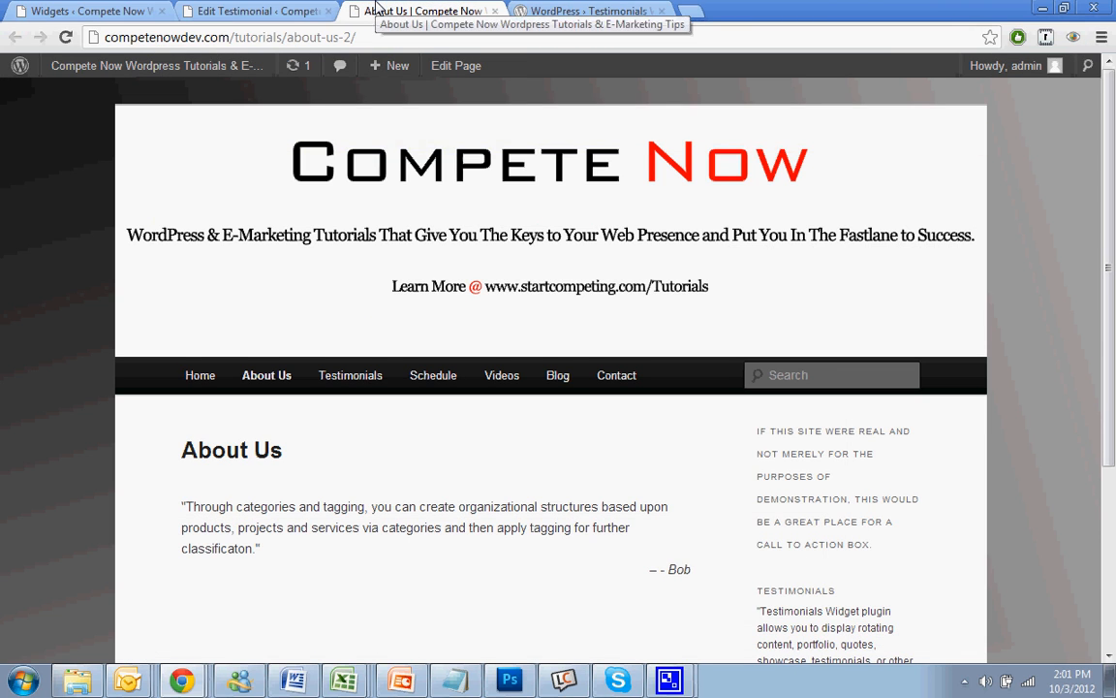